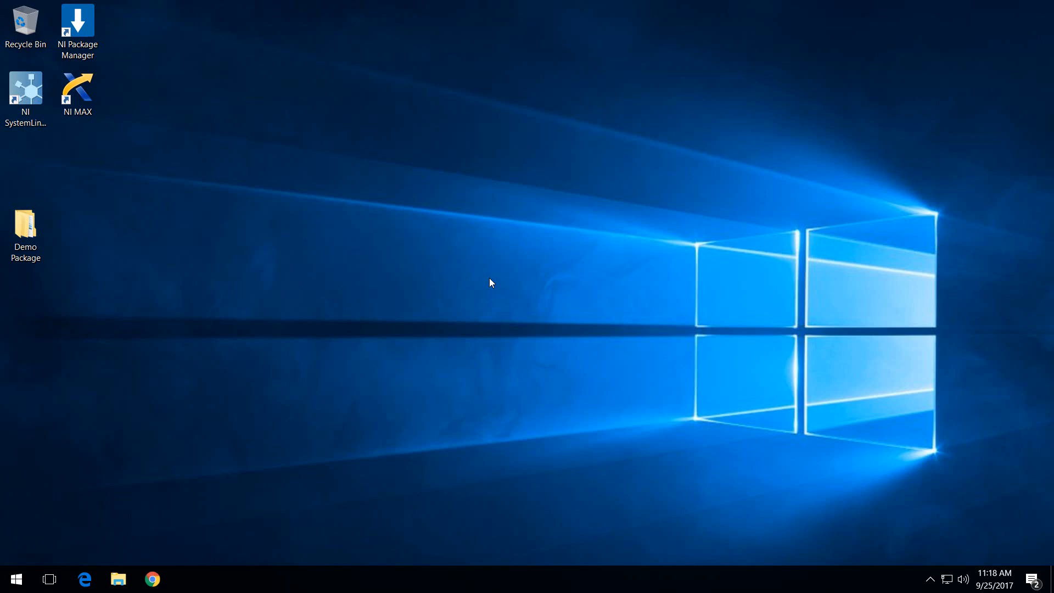
Step: Launch NI Package Manager from its desktop shortcut
left_click(78, 27)
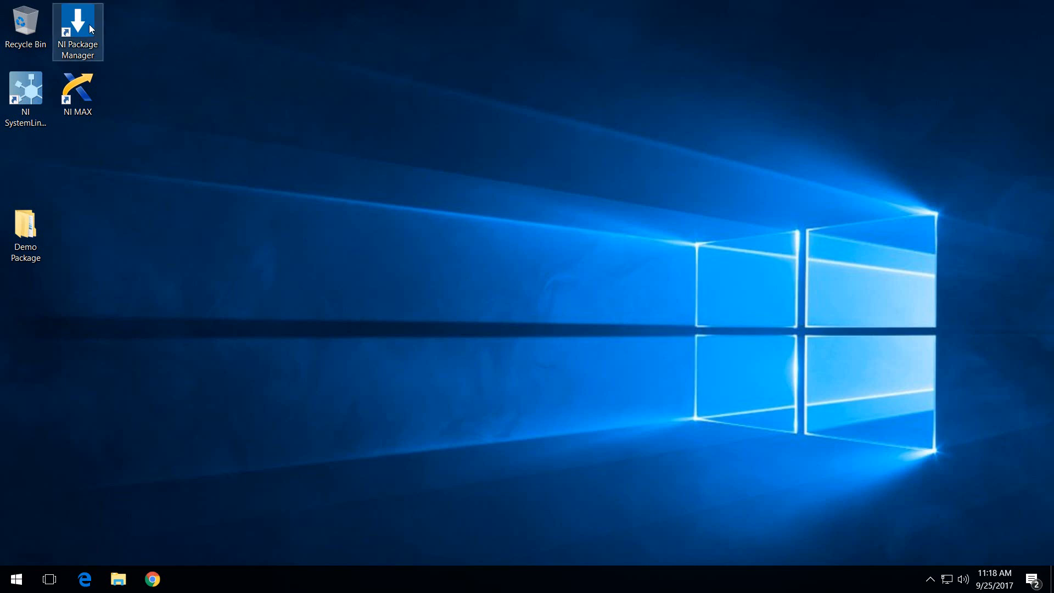
double_click(77, 26)
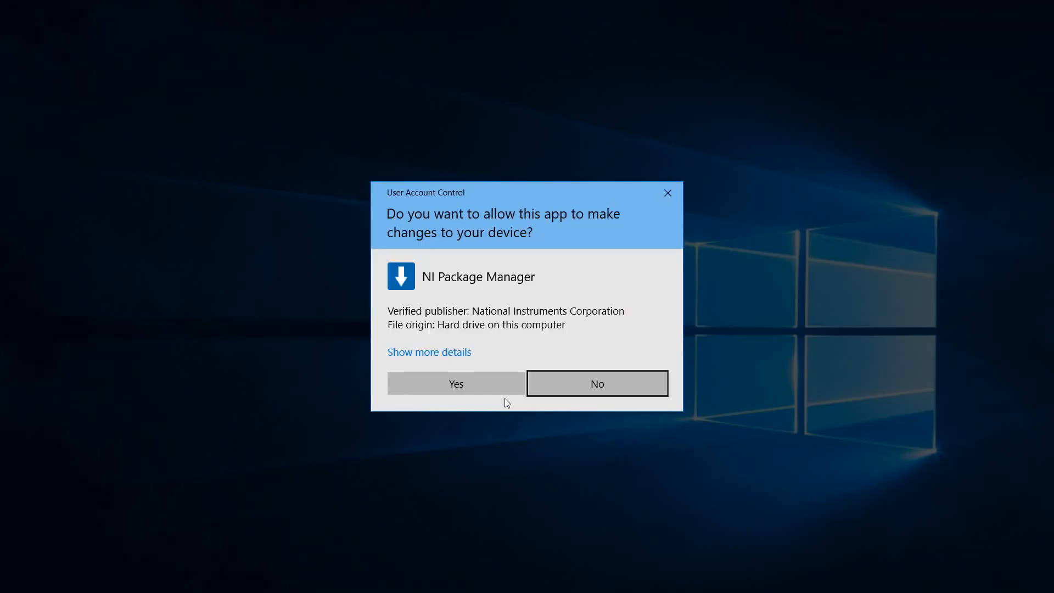
Step: Allow the UAC prompt, search 'pa' to confirm LabVIEW Package Builder 1.0 is installed, then close the manager
left_click(455, 383)
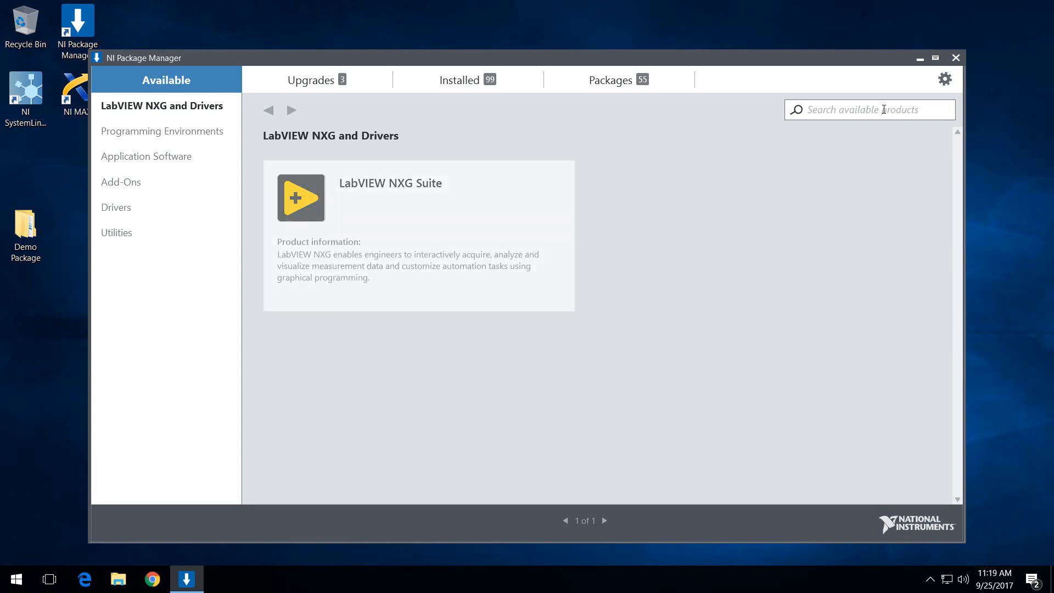
type("package builder")
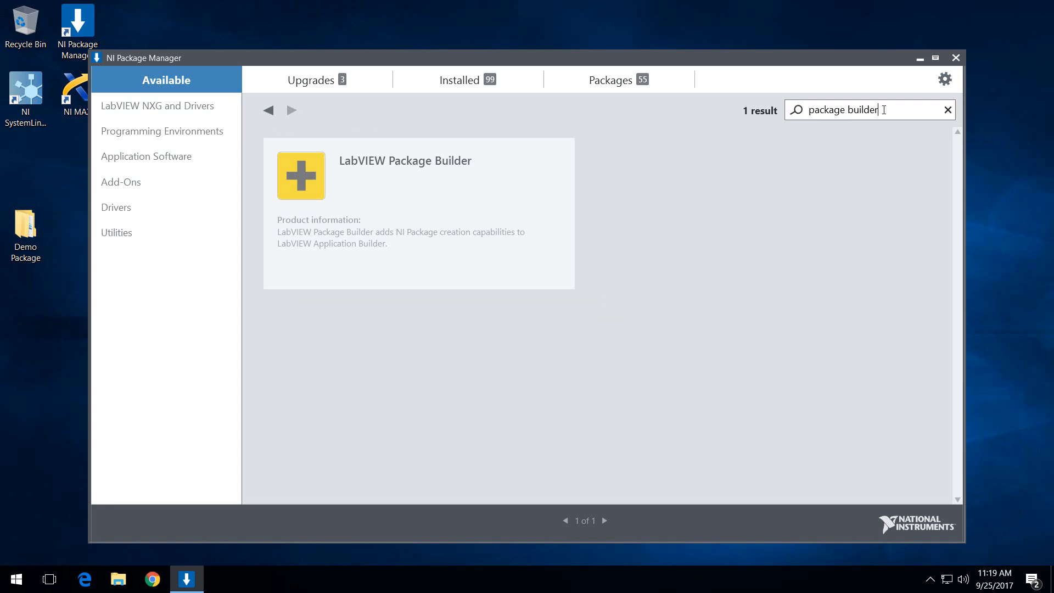
left_click(121, 182)
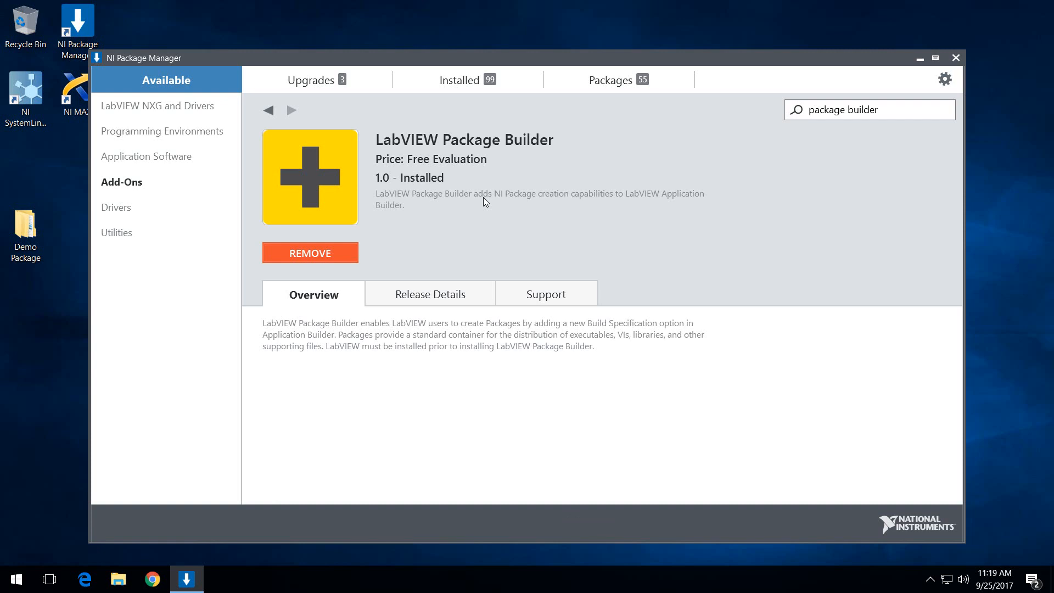
mouse_move(310, 252)
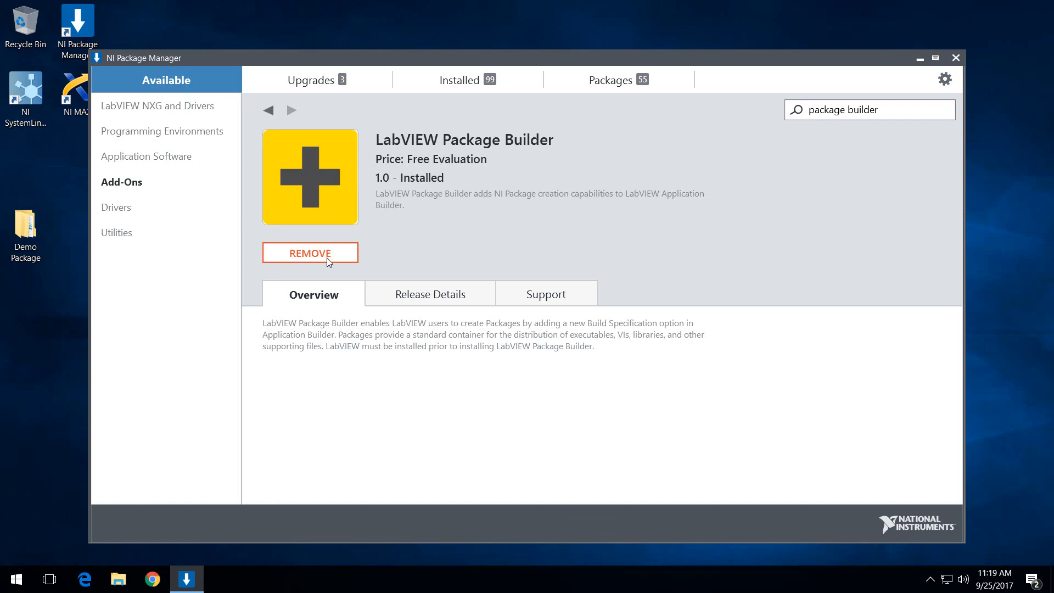
left_click(954, 58)
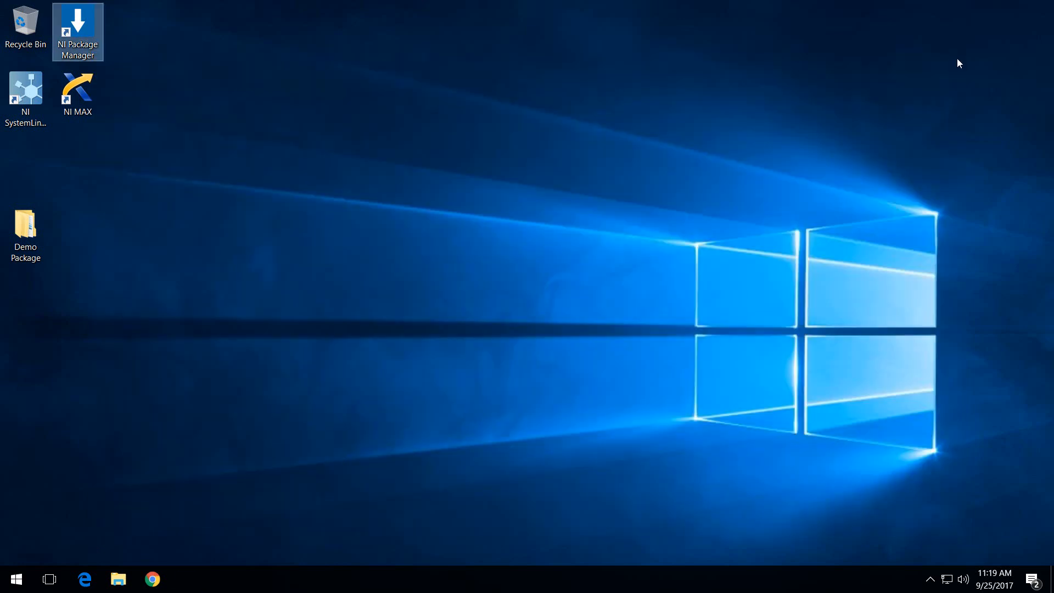
Step: Open Demo Package > LV Project and launch Package Project.lvproj in LabVIEW
left_click(25, 233)
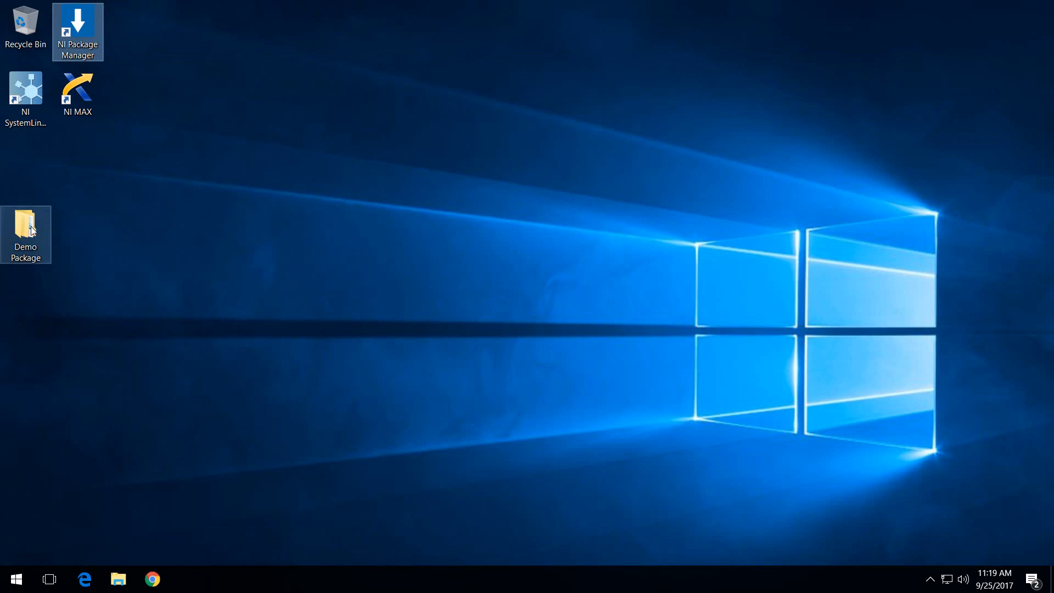
double_click(25, 231)
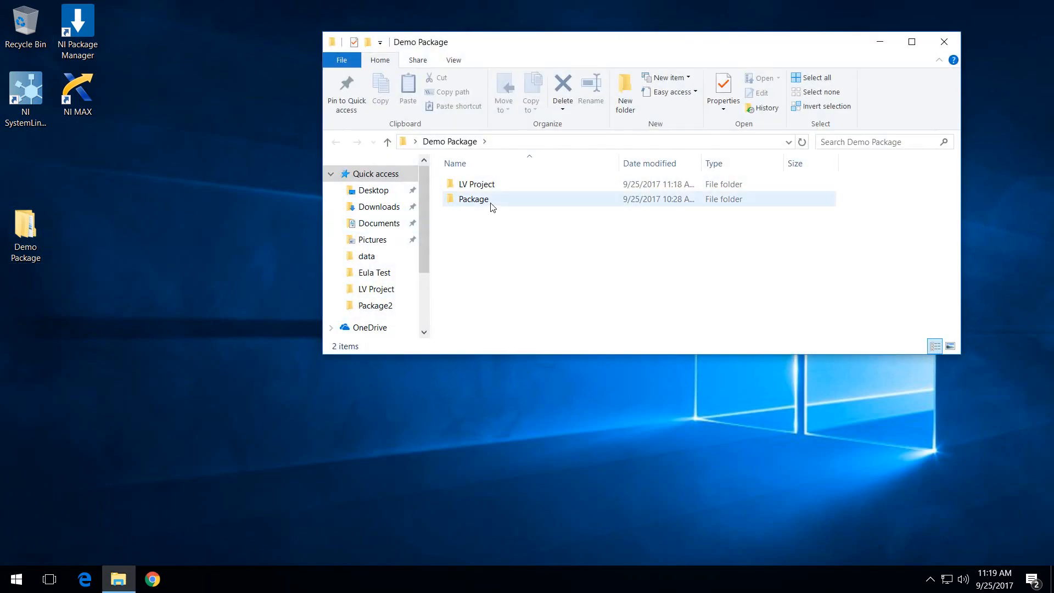
double_click(475, 183)
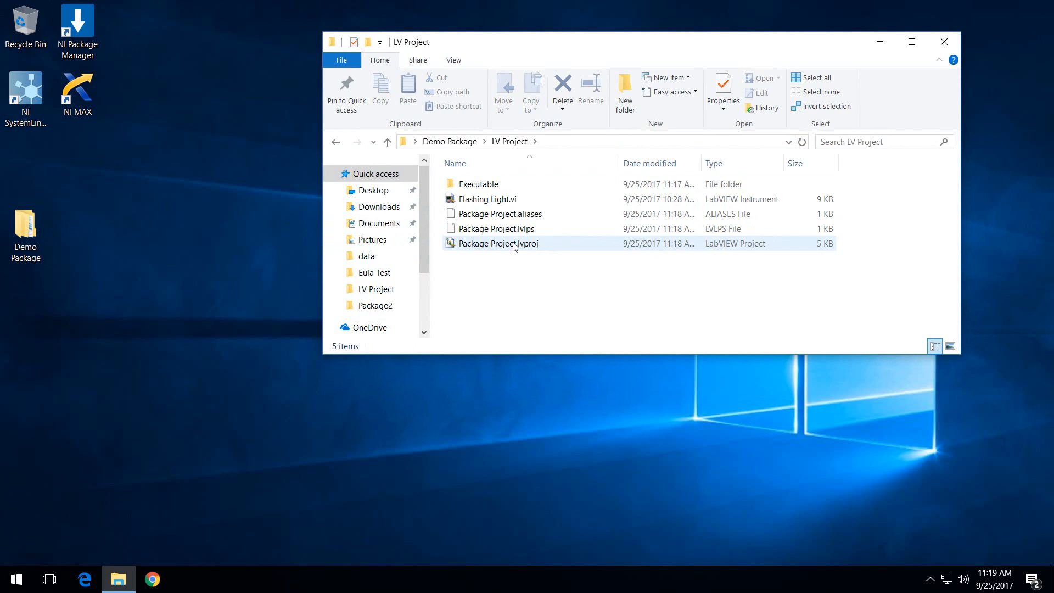
left_click(497, 243)
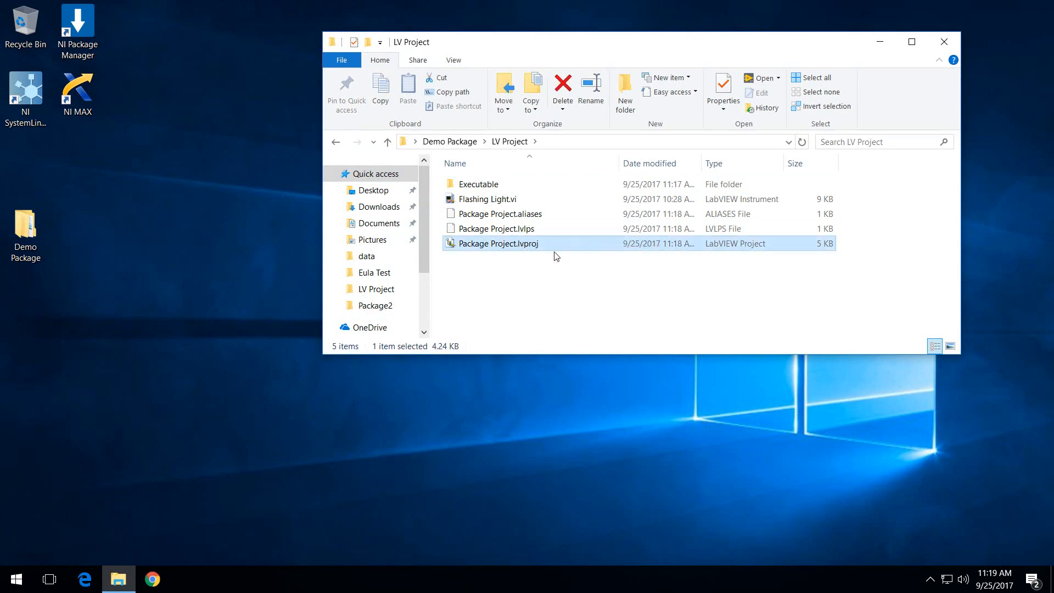
double_click(499, 244)
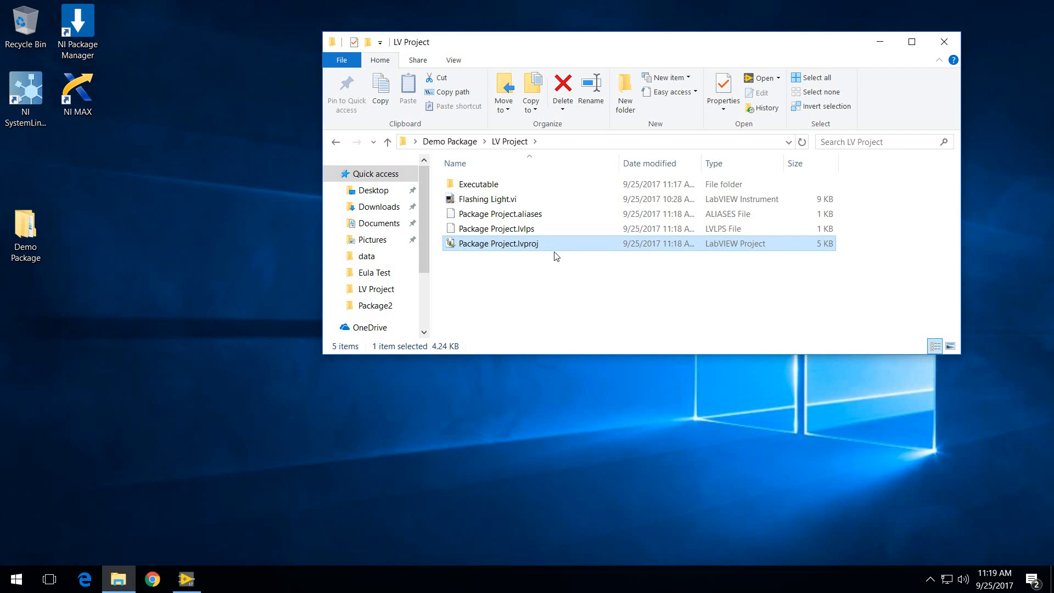
Step: Add a new Package build specification under Build Specifications in Project Explorer
double_click(499, 242)
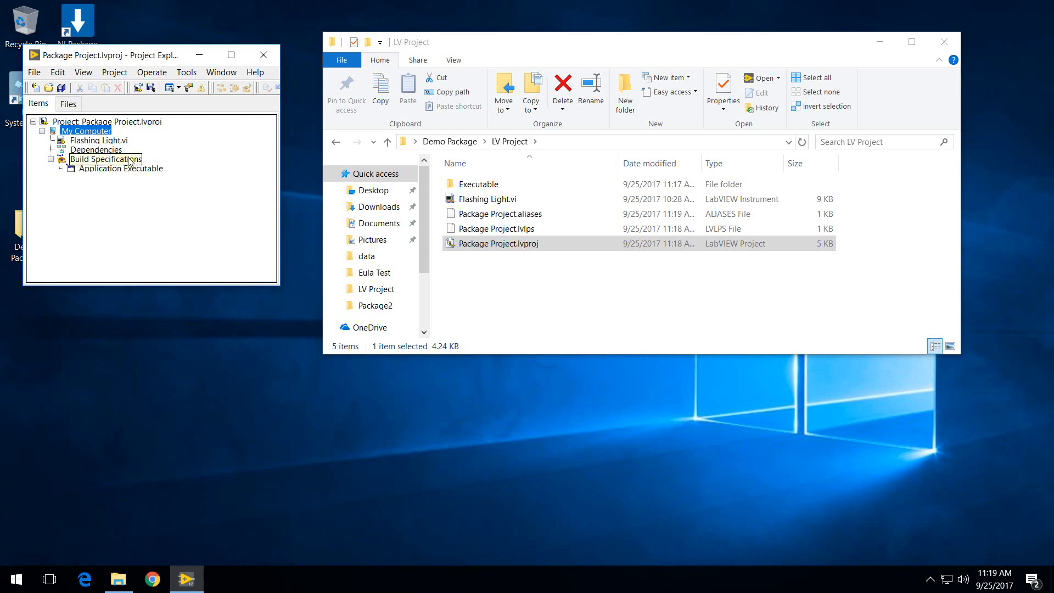
right_click(104, 159)
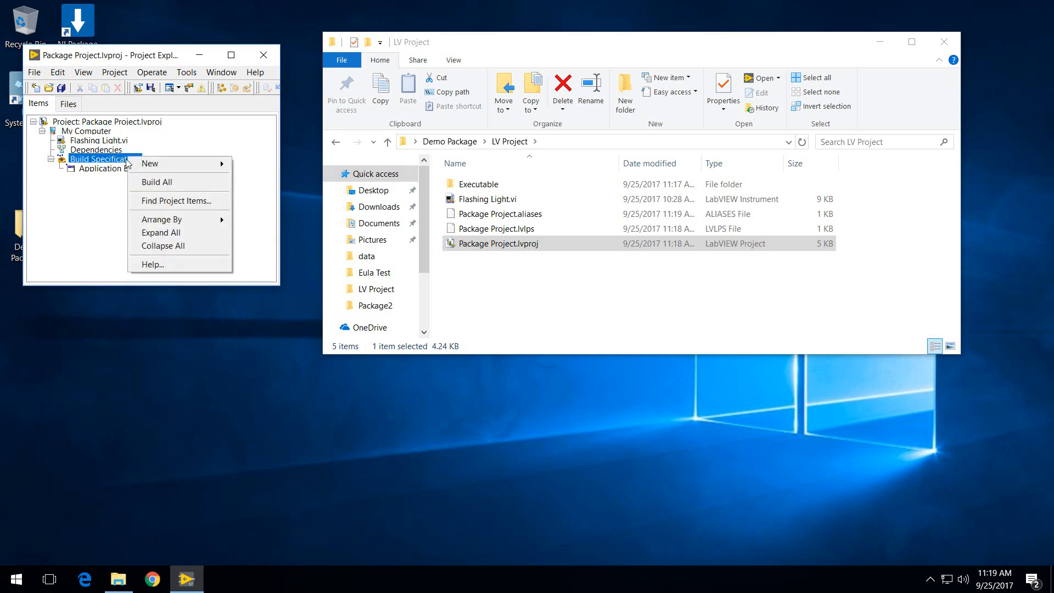
mouse_move(150, 163)
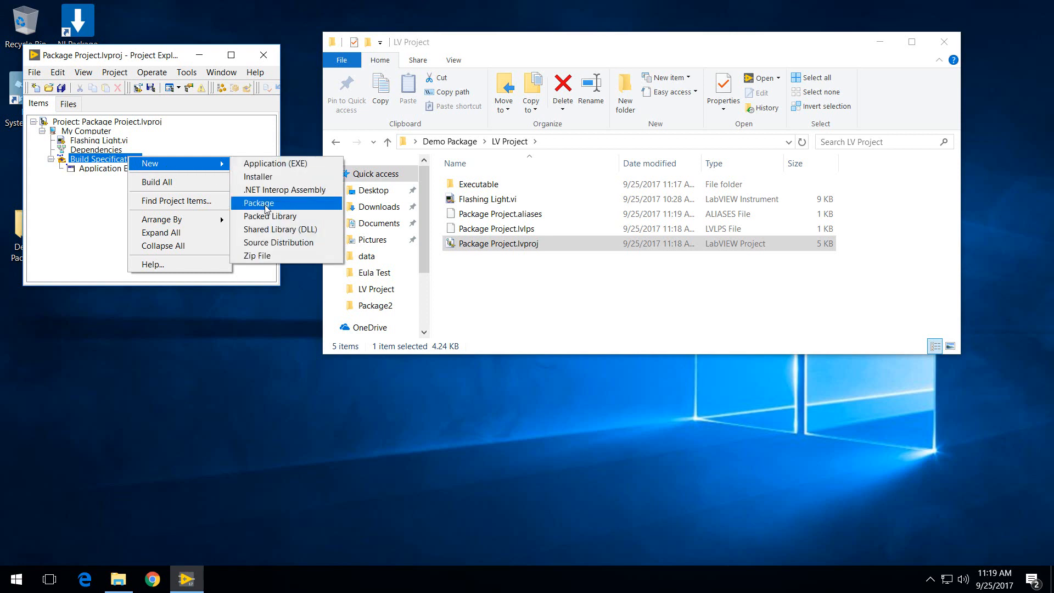
left_click(258, 203)
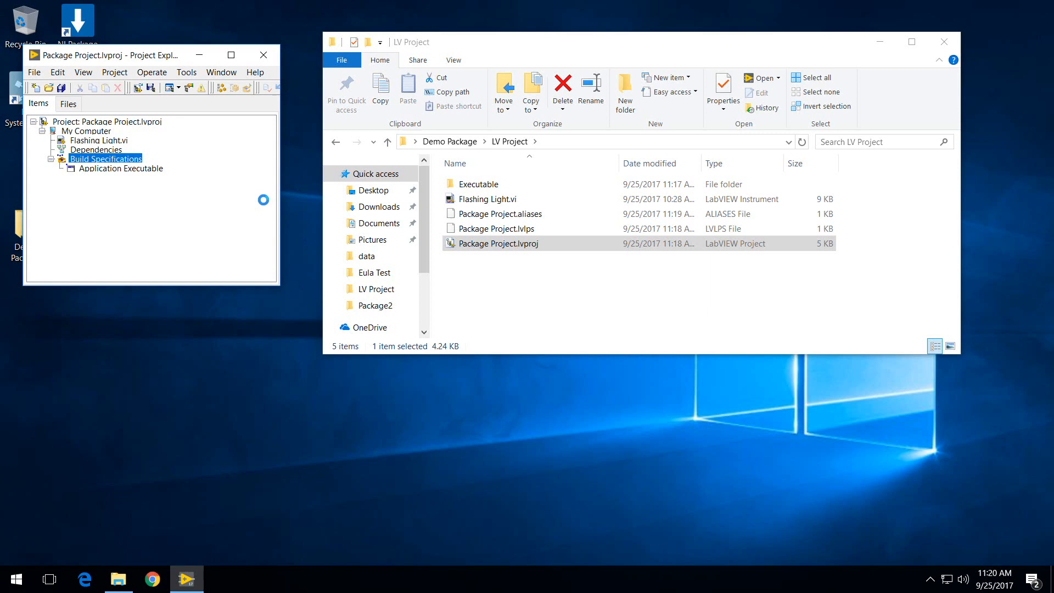
Step: In My Package Source Files, add the Application Executable build under Boot Volume
double_click(123, 168)
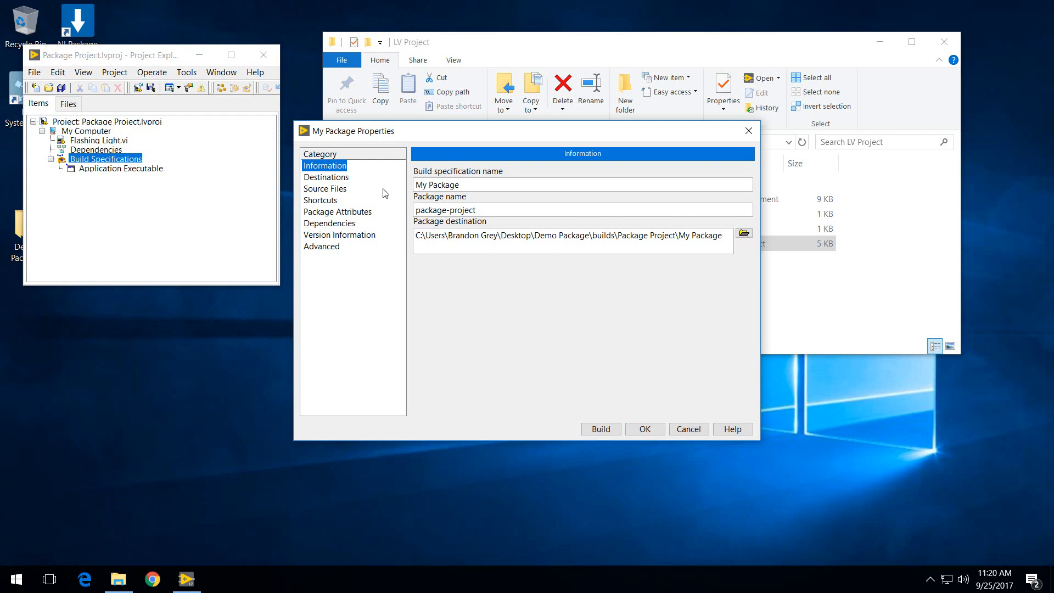
left_click(325, 188)
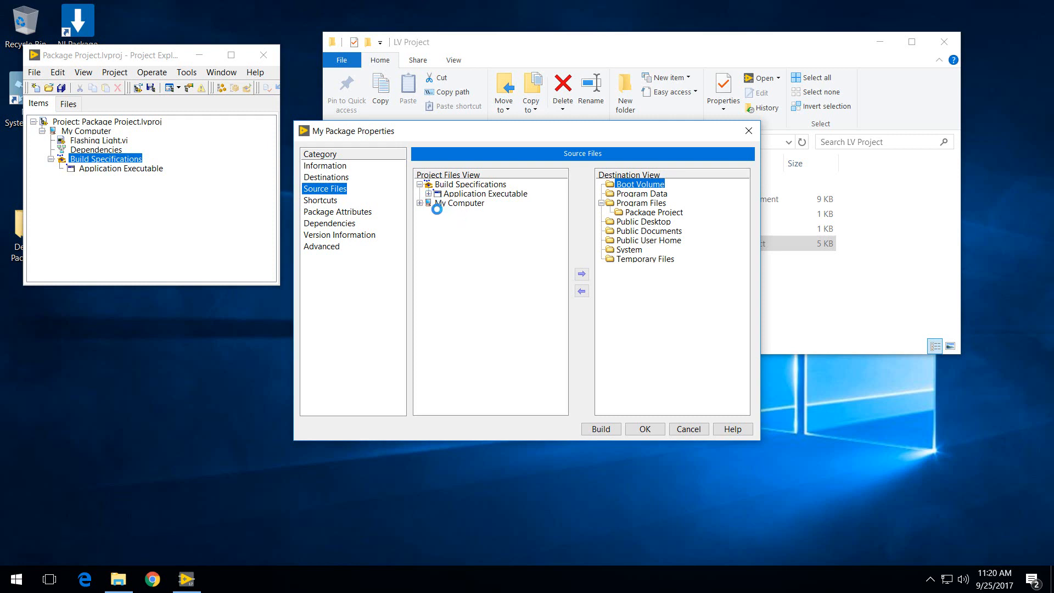
left_click(421, 194)
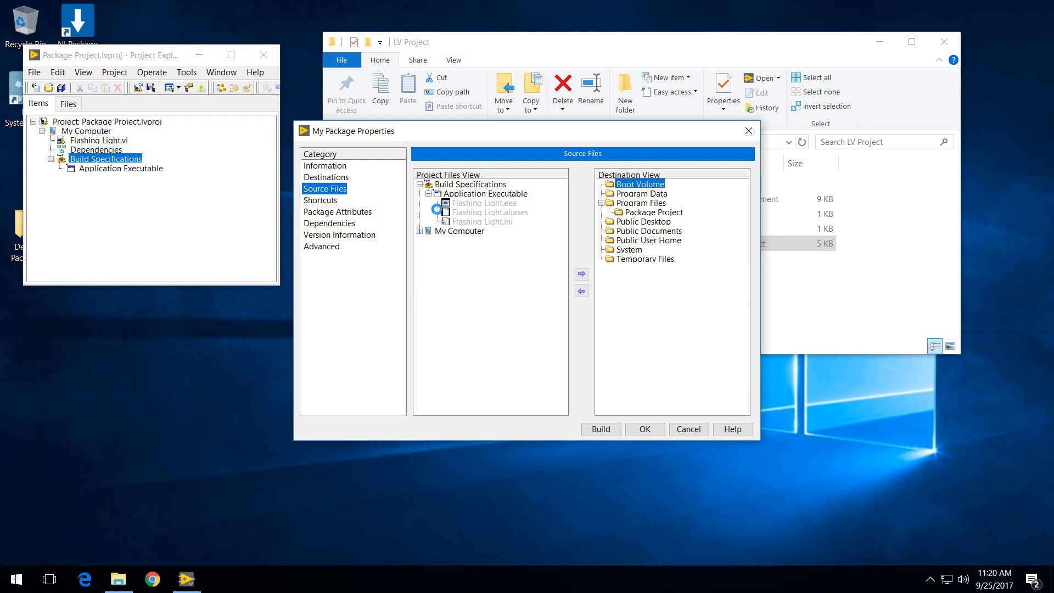
left_click(489, 192)
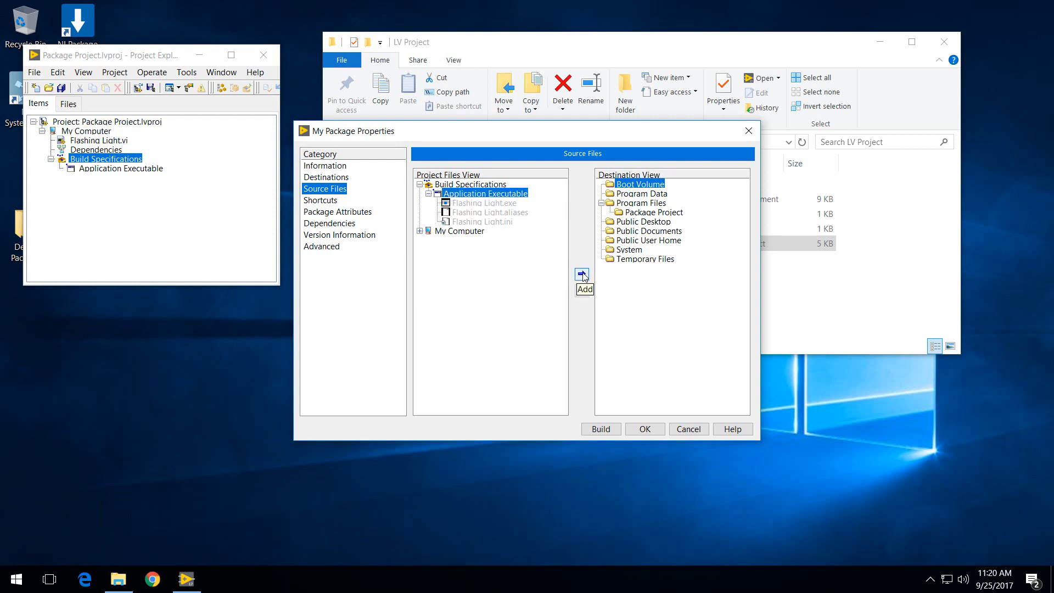
left_click(581, 274)
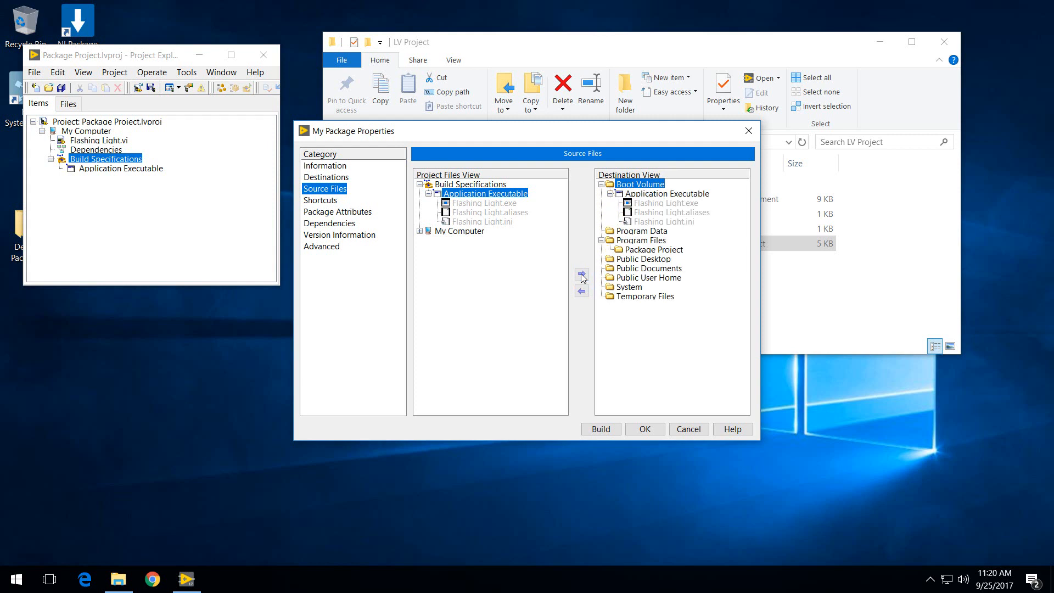
mouse_move(389, 240)
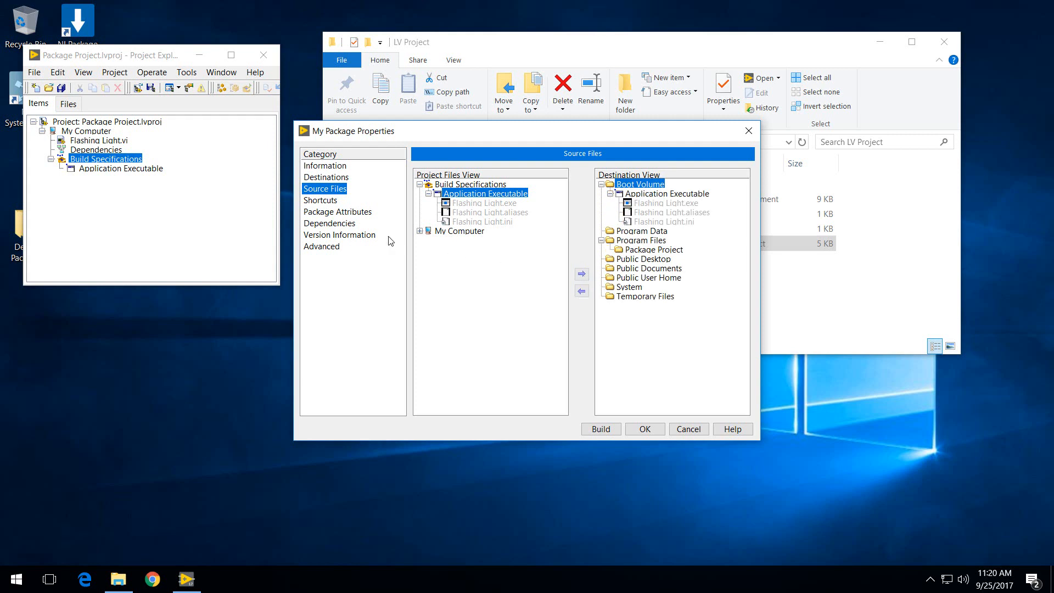
left_click(337, 211)
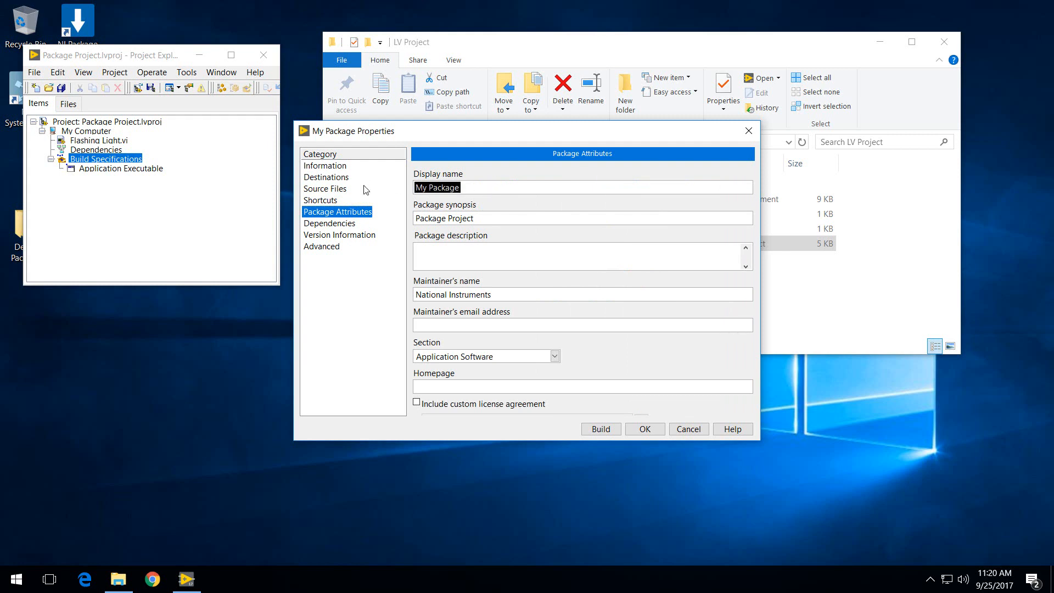
type("TestPack")
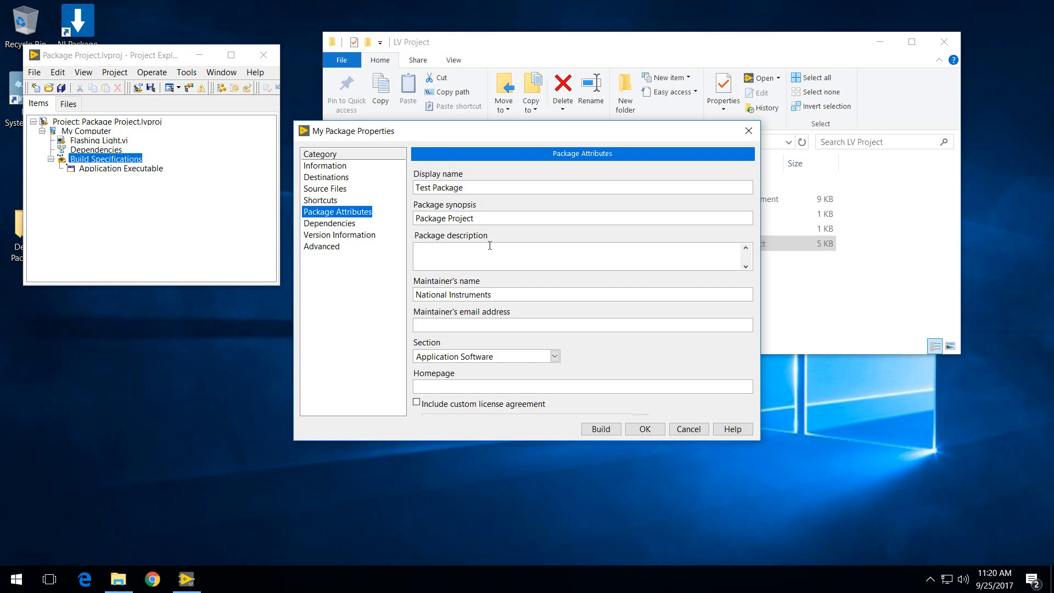
type("This u")
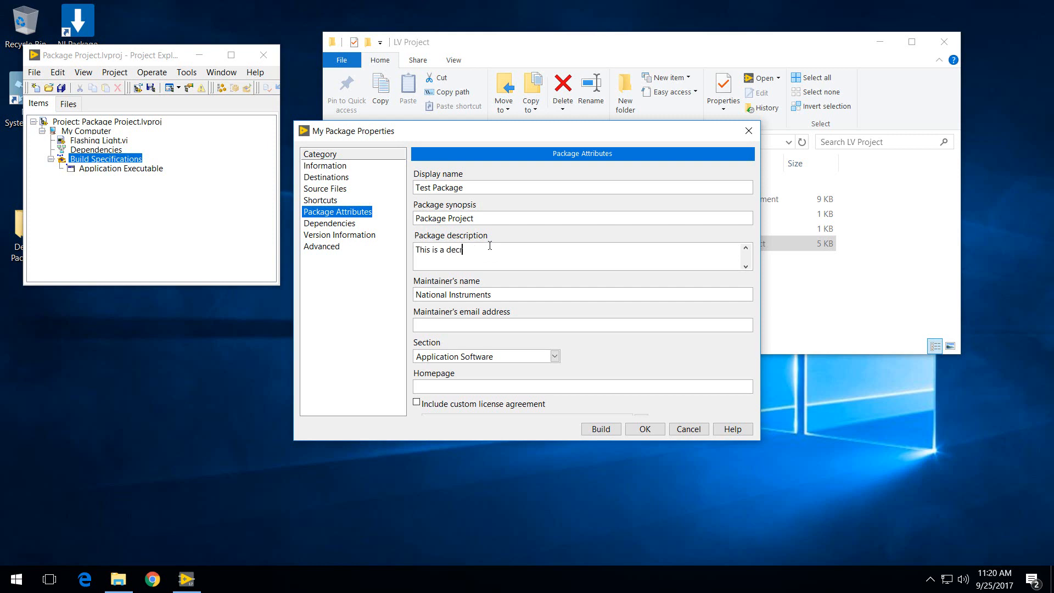
type("ription")
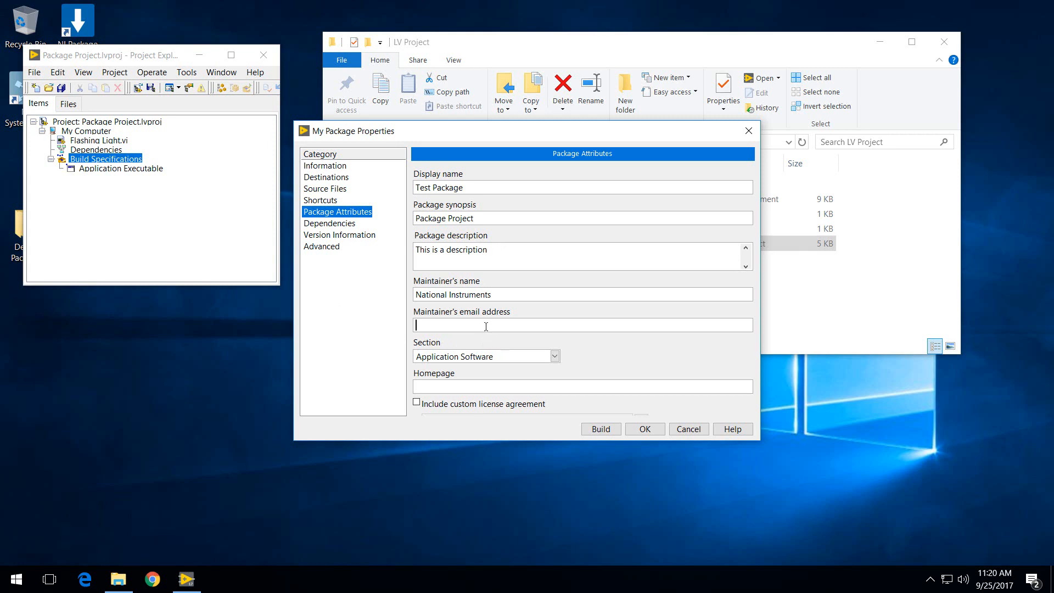
type("s")
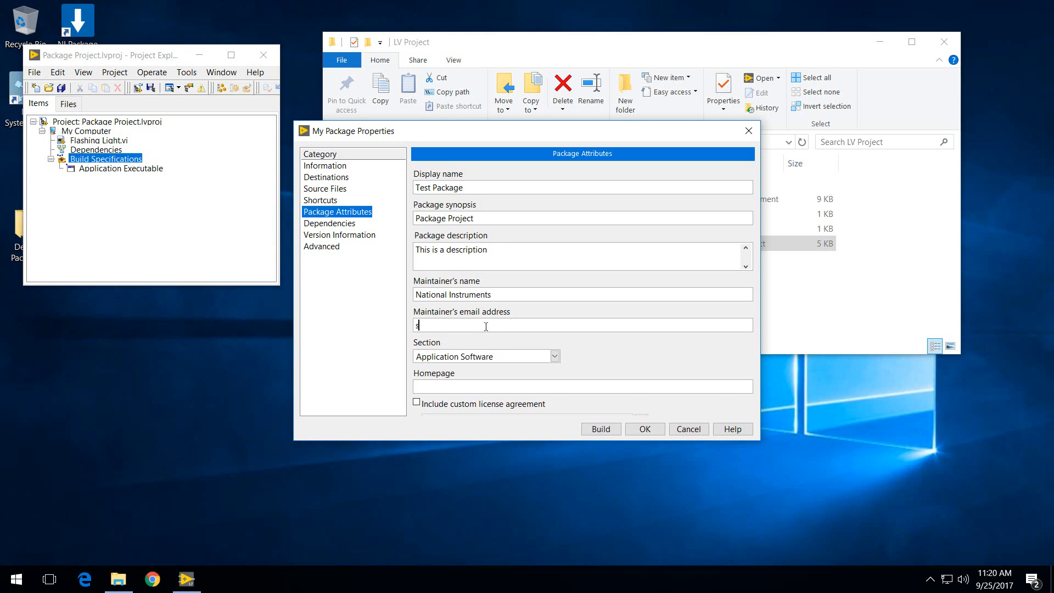
type("systemL")
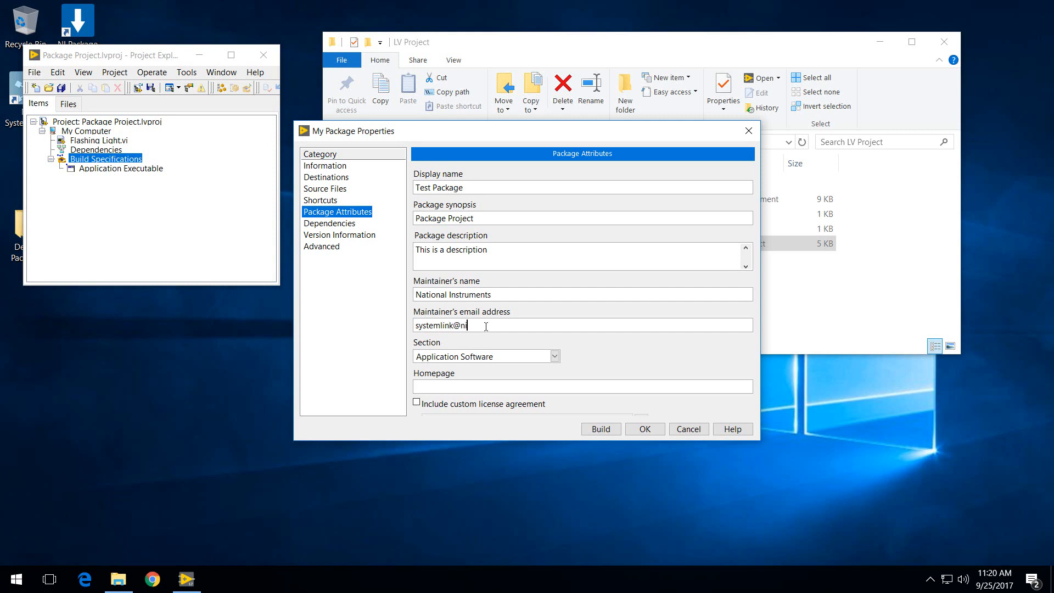
type("i.com")
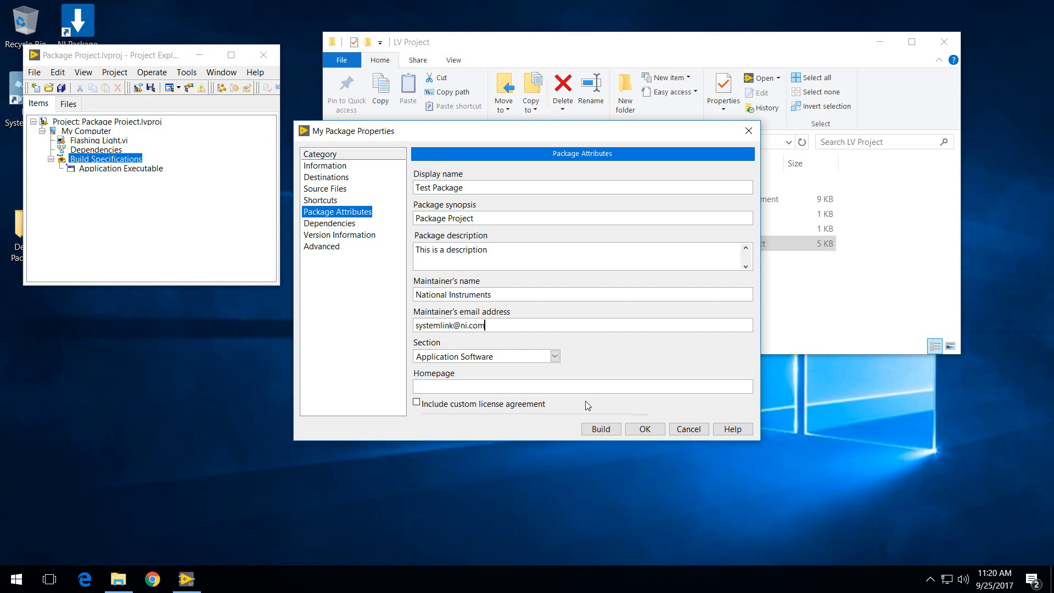
type("www.ni.com/system")
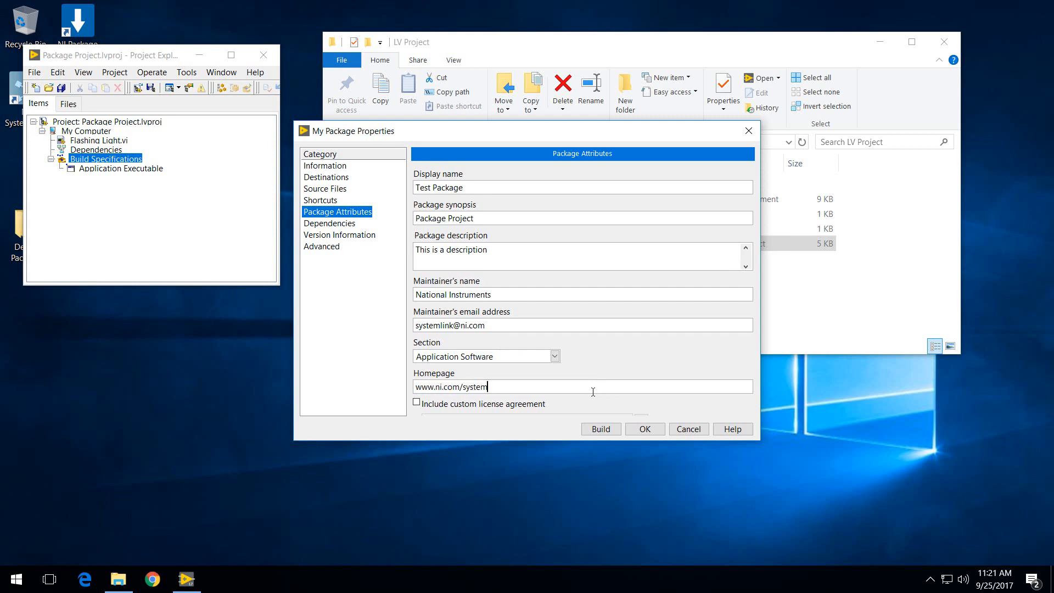
type("link")
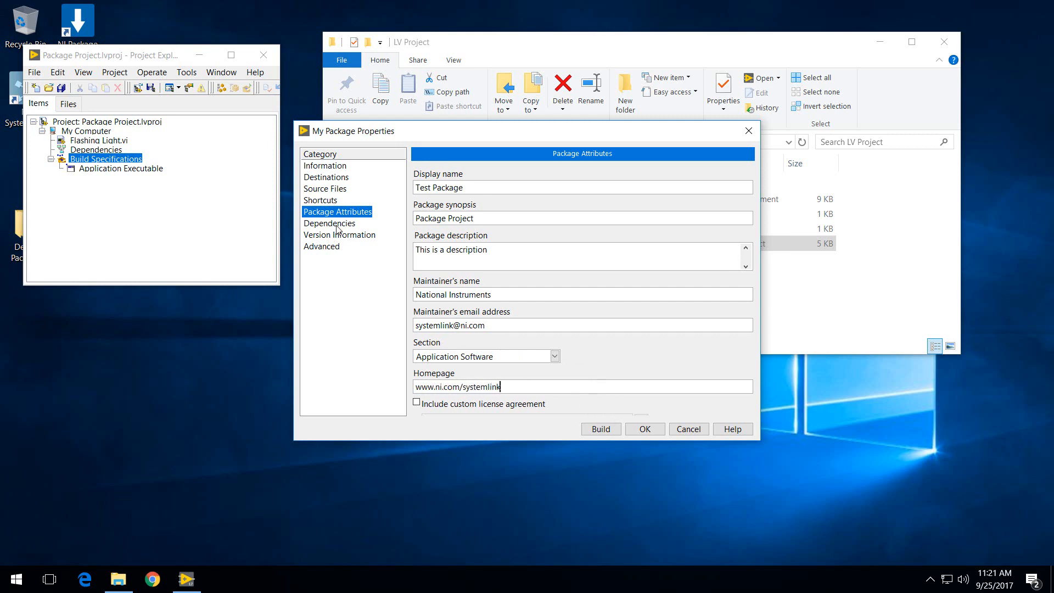
Step: Review Version Information and Advanced categories, then build My Package successfully
left_click(329, 222)
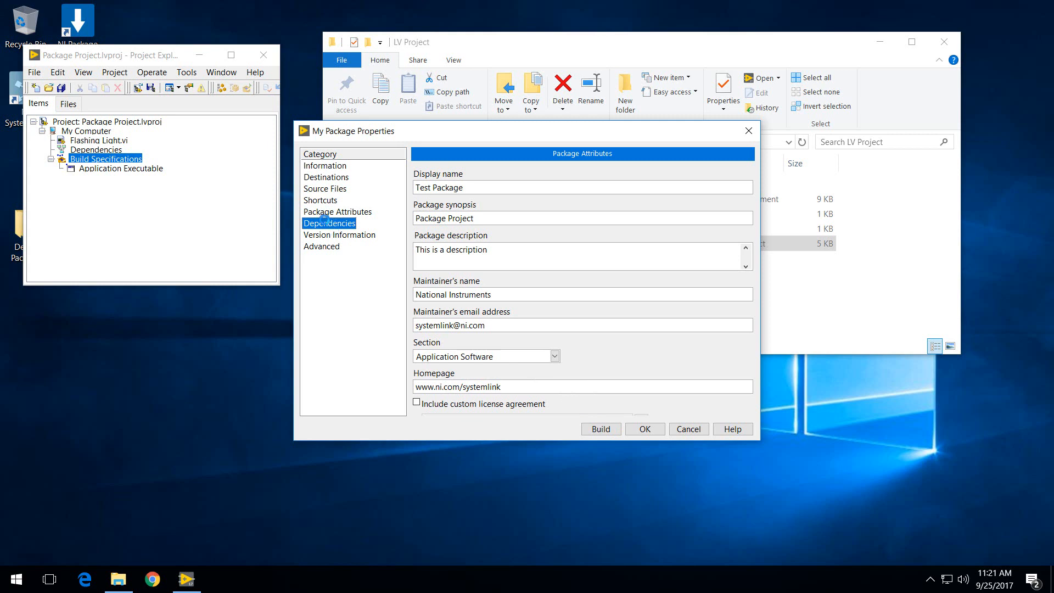
left_click(338, 234)
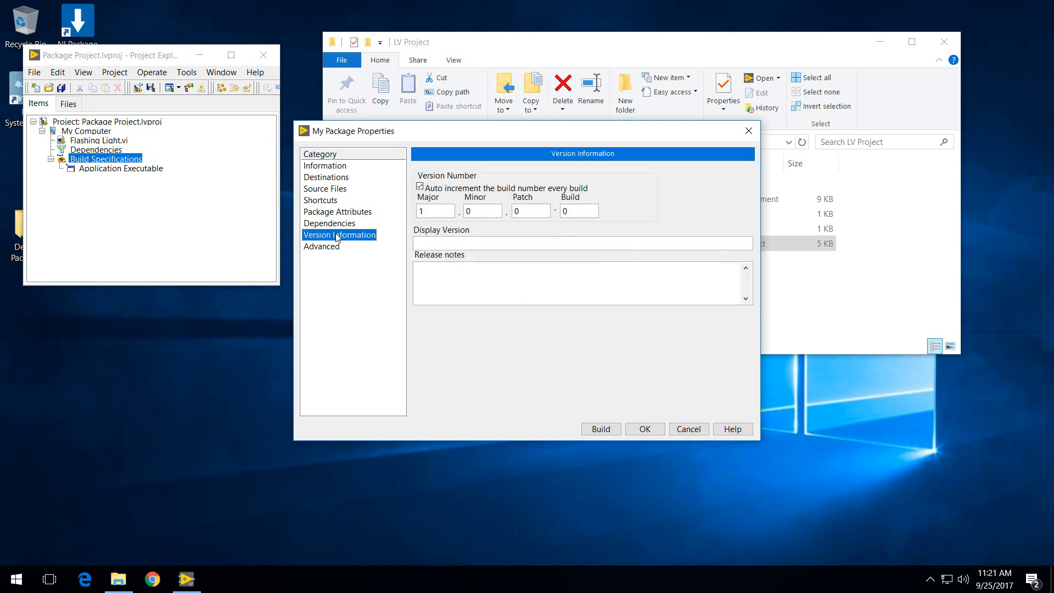
left_click(321, 246)
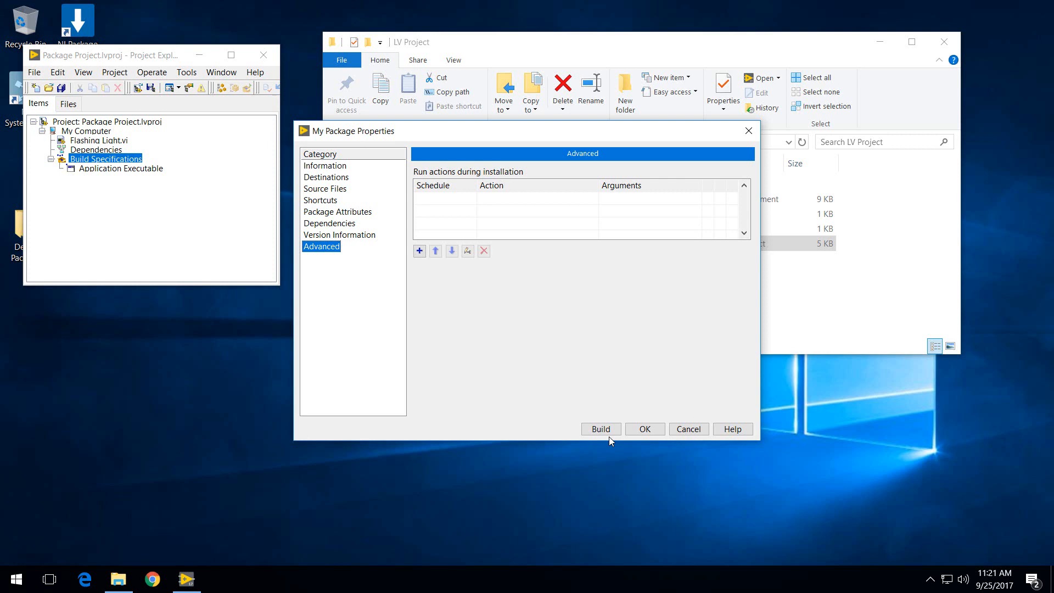
left_click(599, 429)
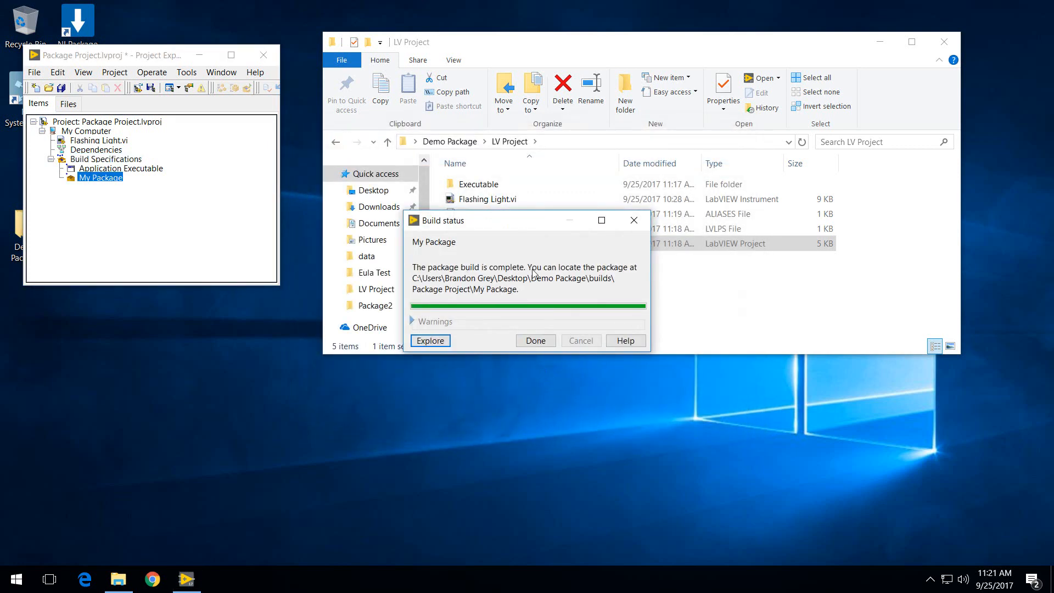
Step: Explore the built .nipkg output folder, then close it back to Project Explorer
left_click(534, 340)
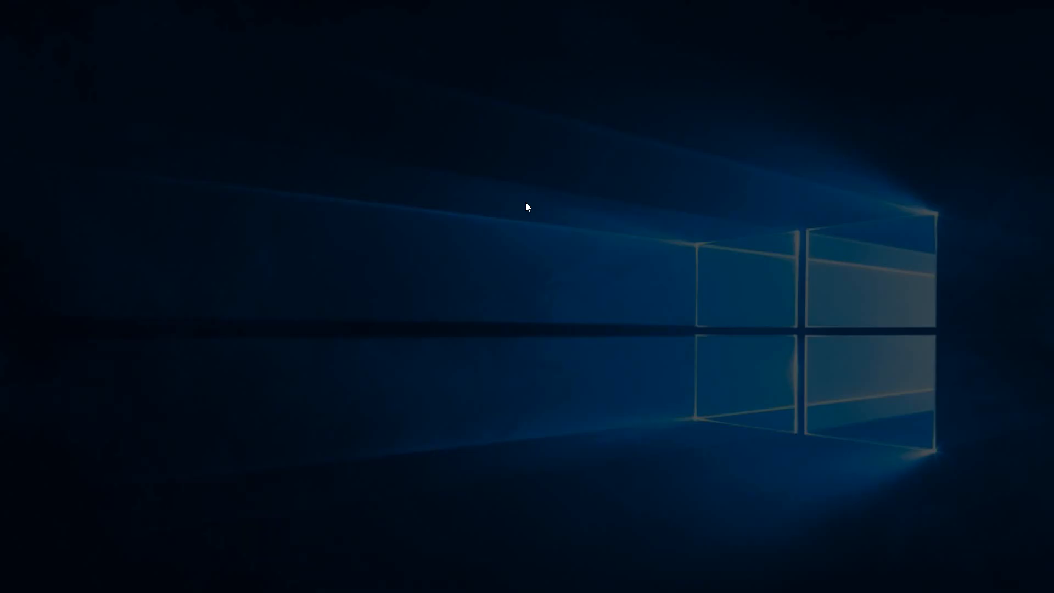
mouse_move(473, 384)
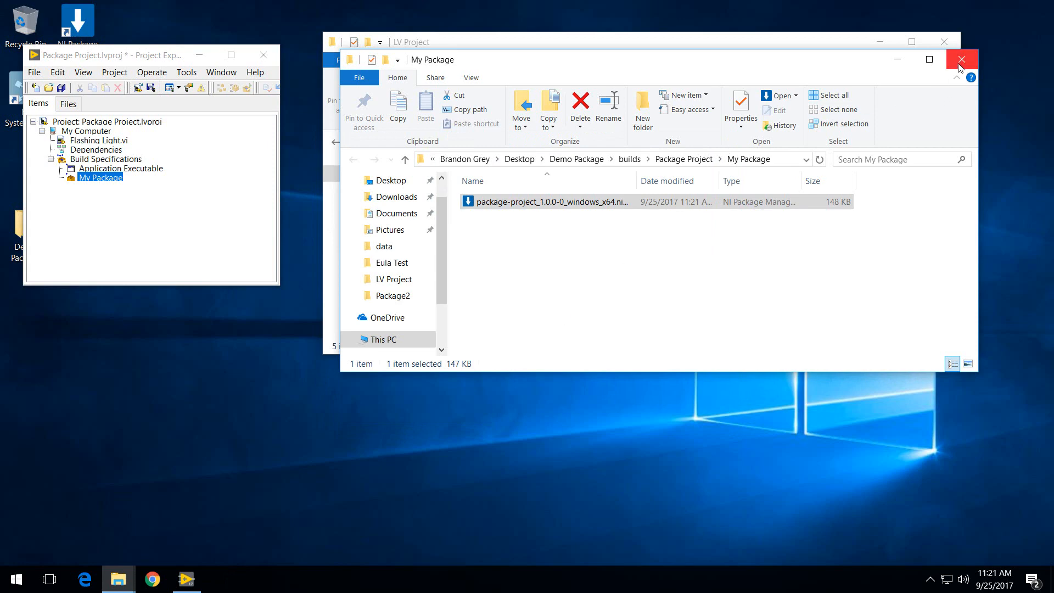
left_click(960, 59)
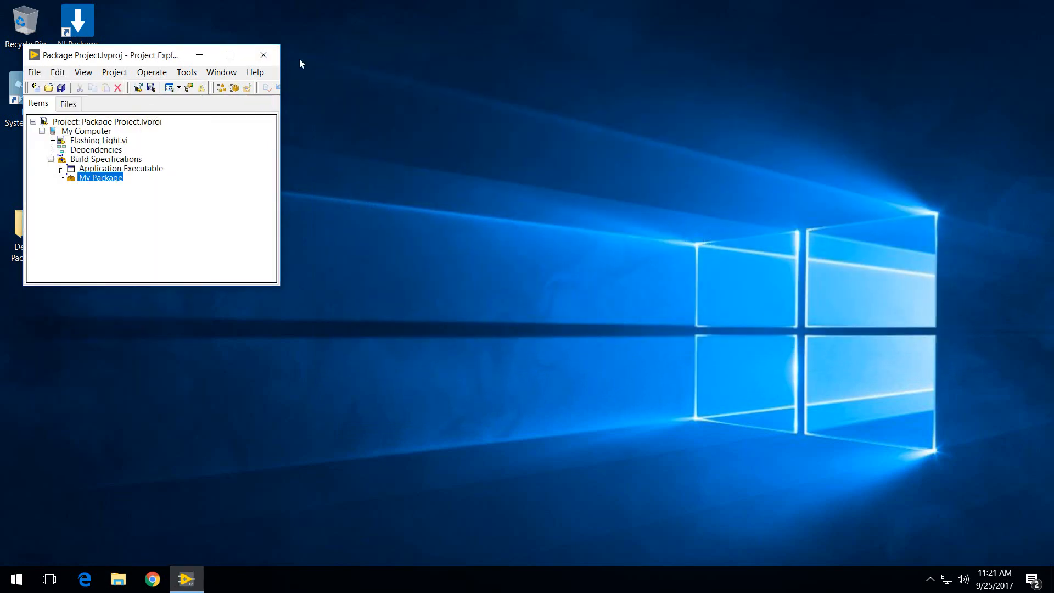
Step: Exit LabVIEW and launch NI SystemLink web application on Repository Manager
left_click(263, 55)
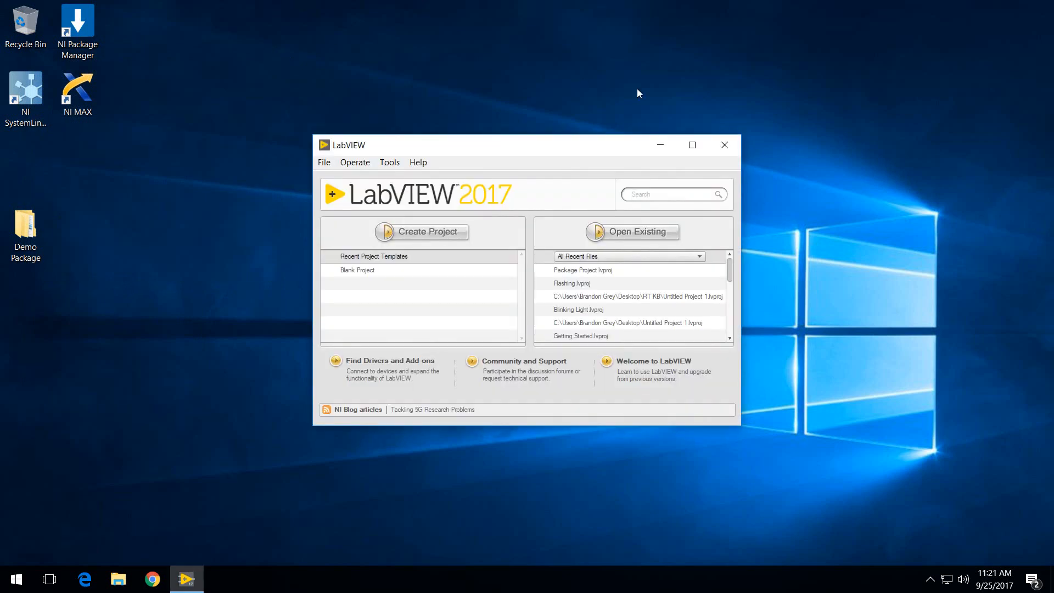
left_click(724, 144)
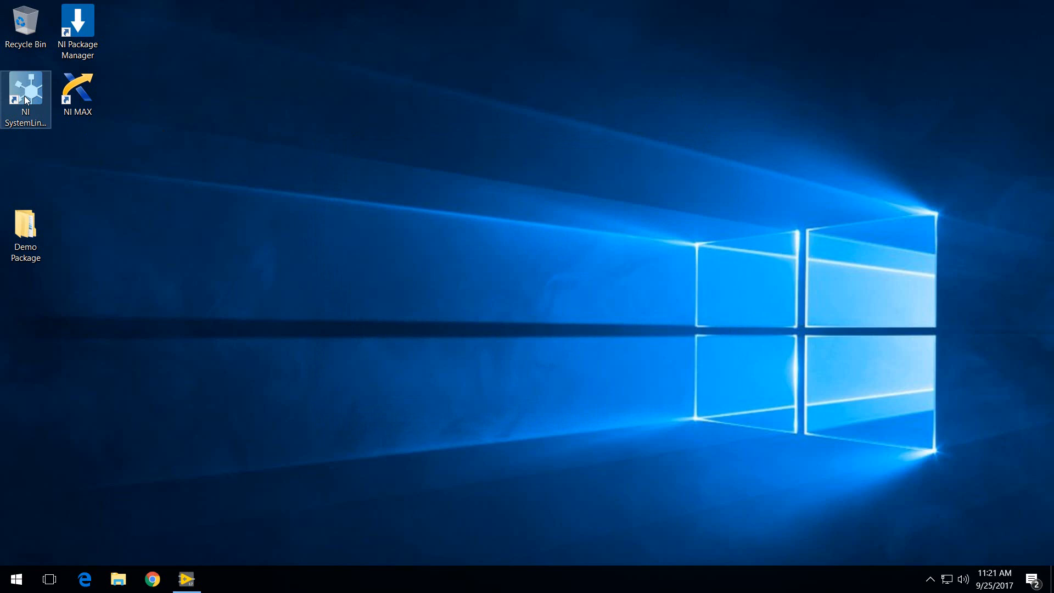
left_click(84, 578)
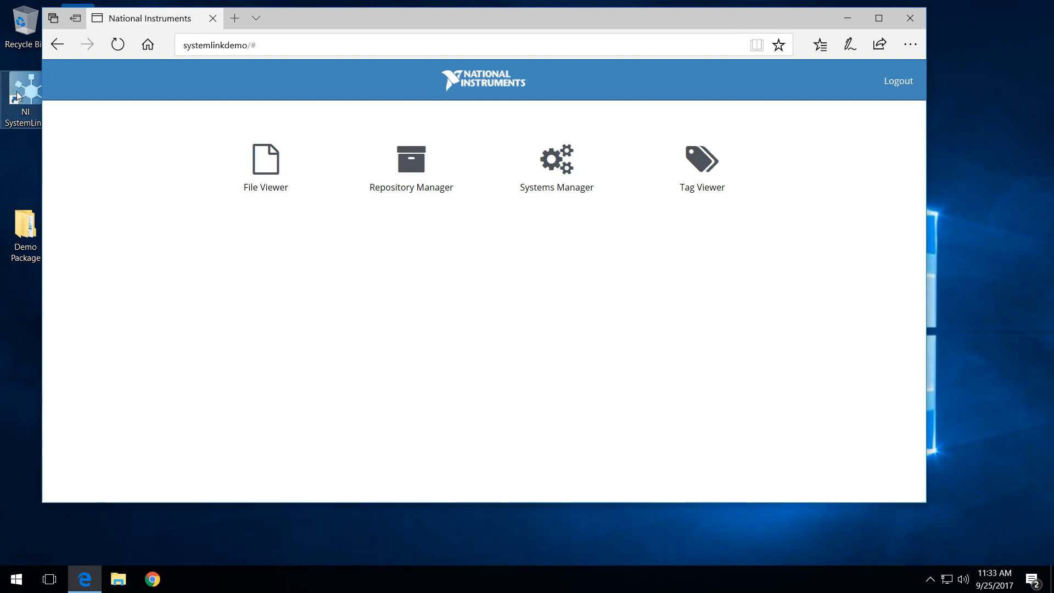
left_click(410, 159)
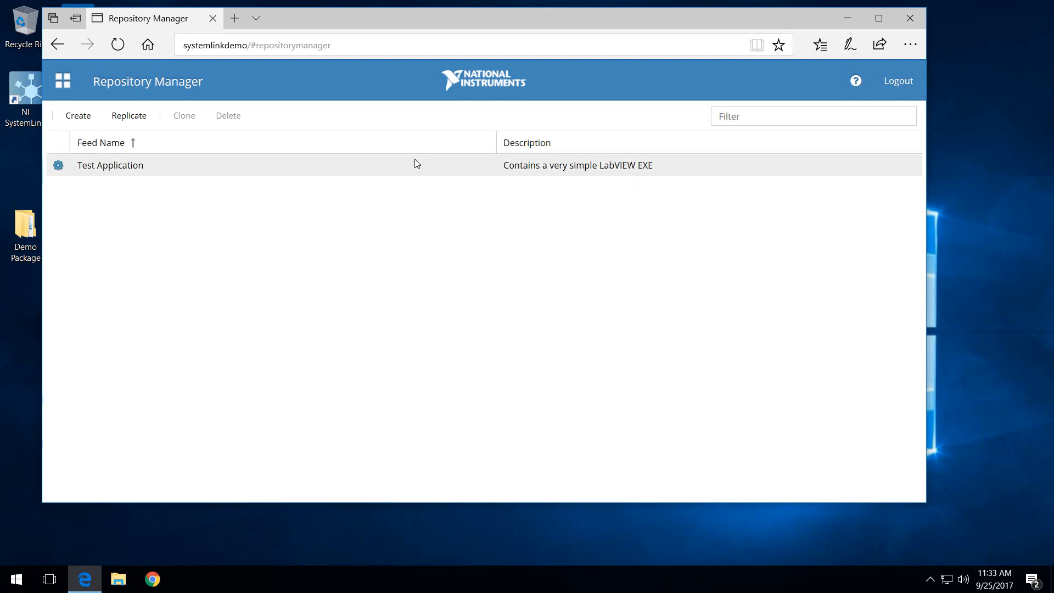
Step: Create a new feed named 'Test Feed' described as 'This is a test feed.'
left_click(78, 115)
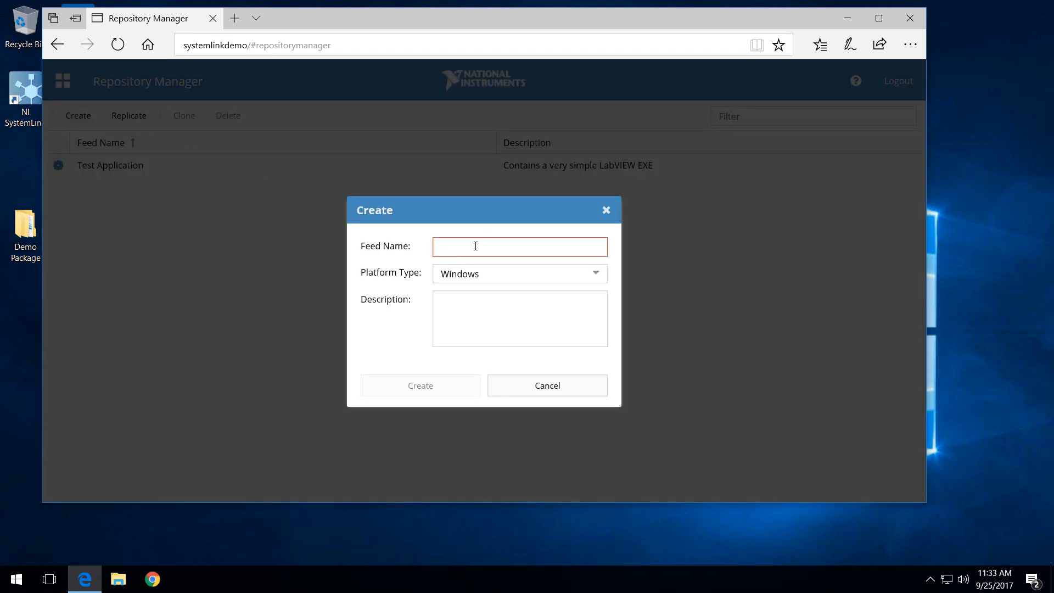
type("Test F")
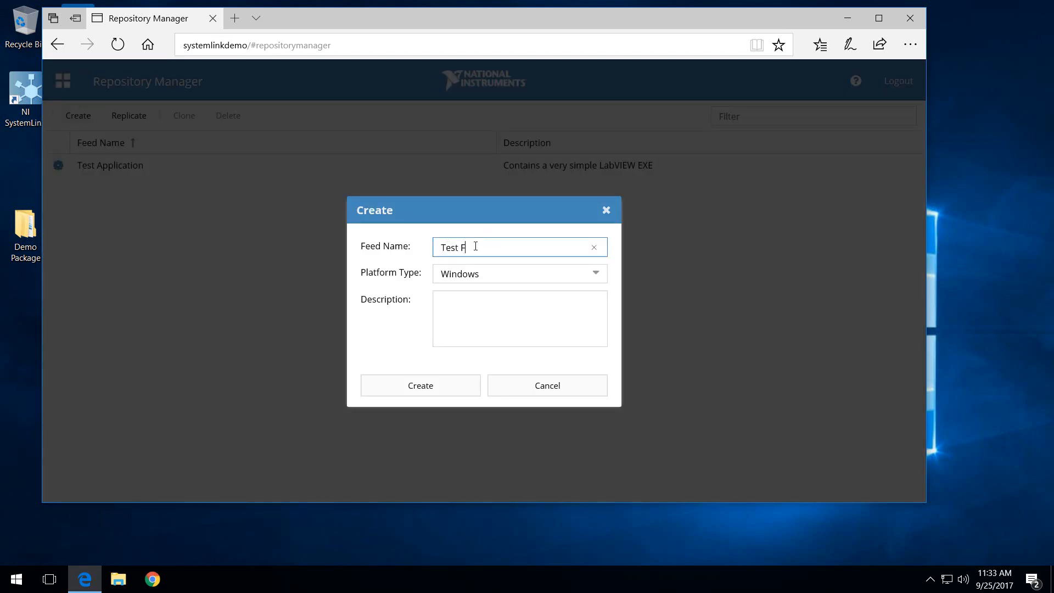
type("T")
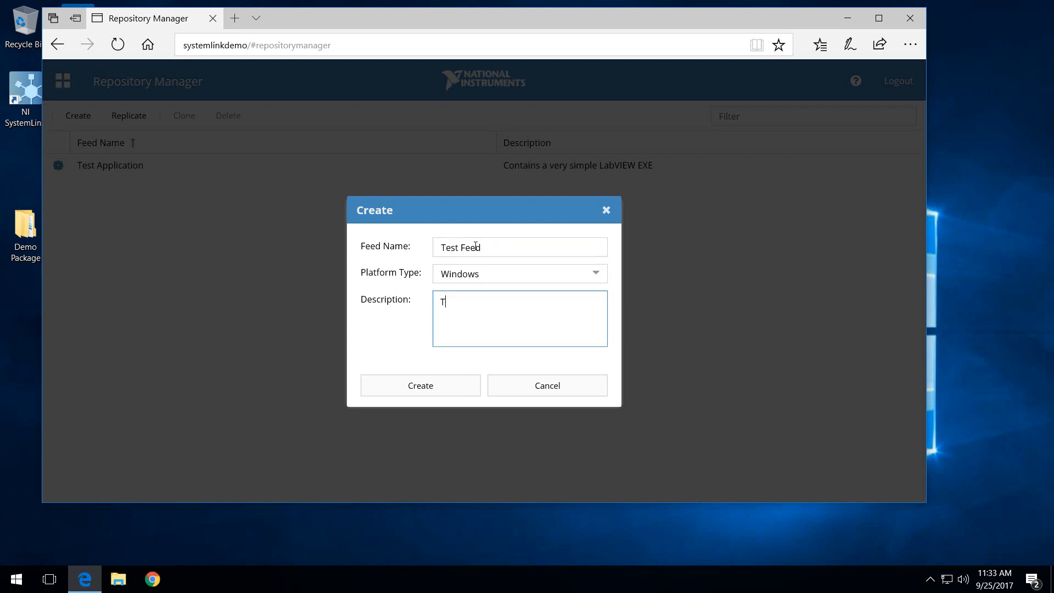
type("his is a test feed.")
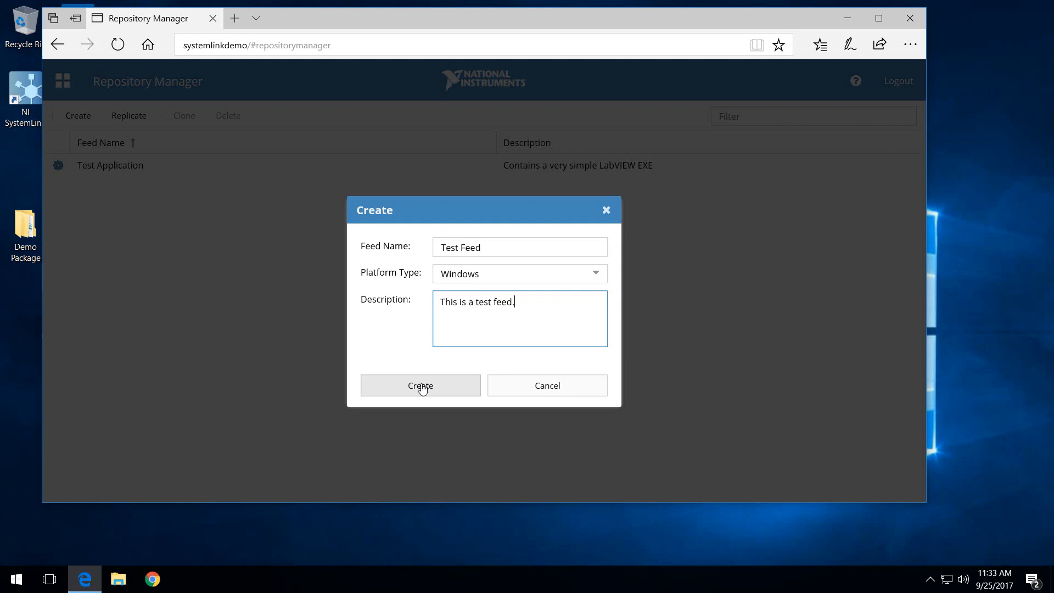
left_click(420, 385)
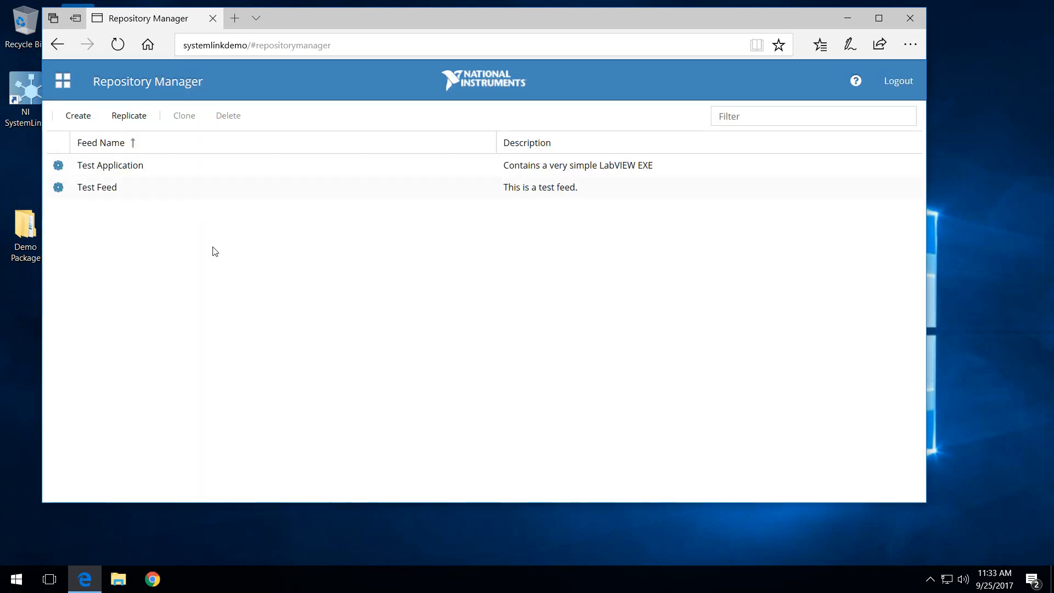
mouse_move(150, 203)
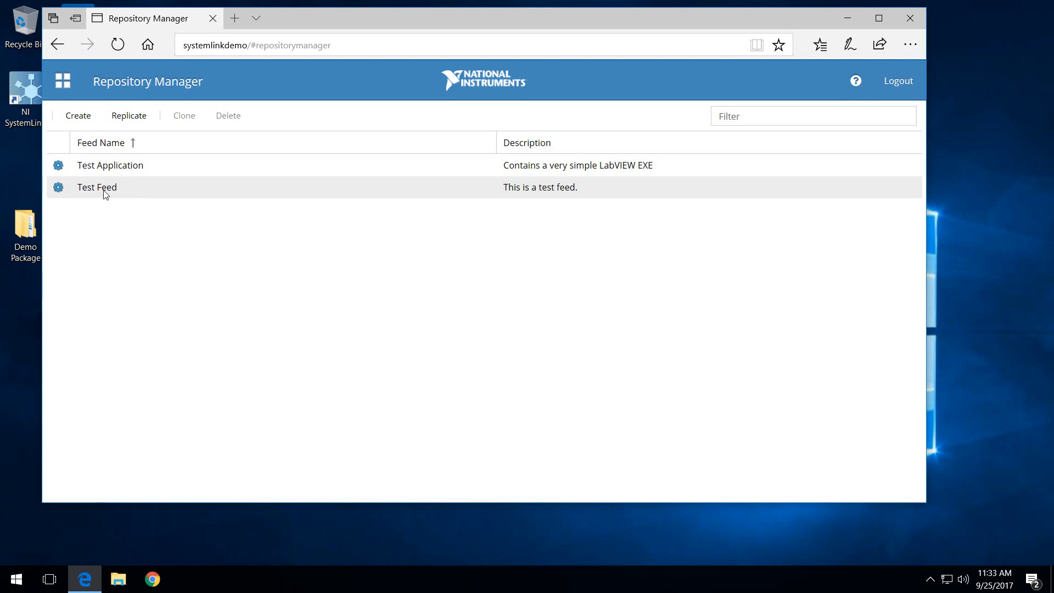
Step: Open the Test Feed details and view its empty Packages section
left_click(96, 187)
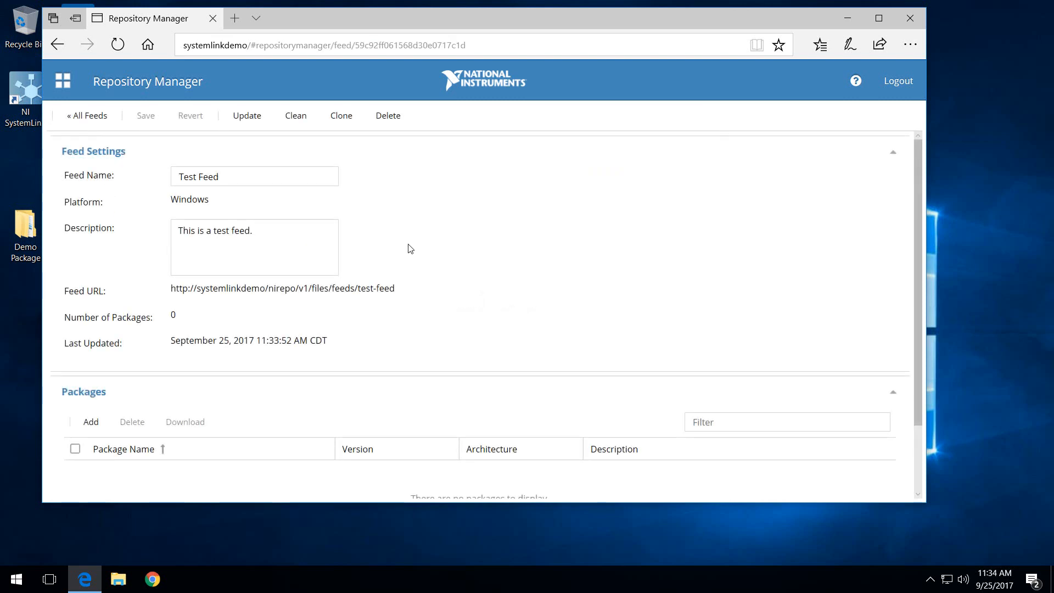
mouse_move(455, 267)
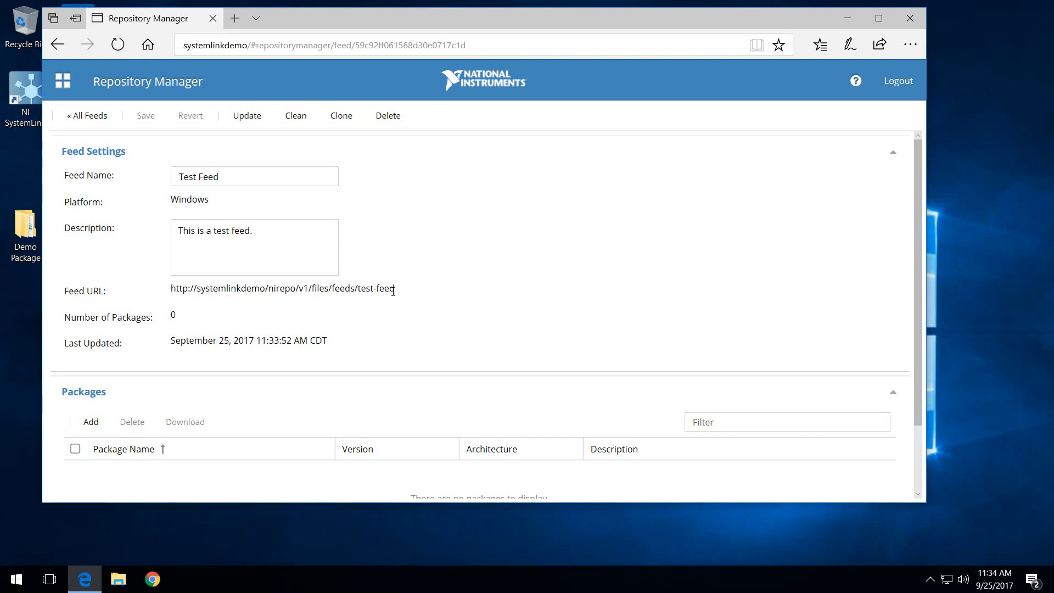
mouse_move(301, 299)
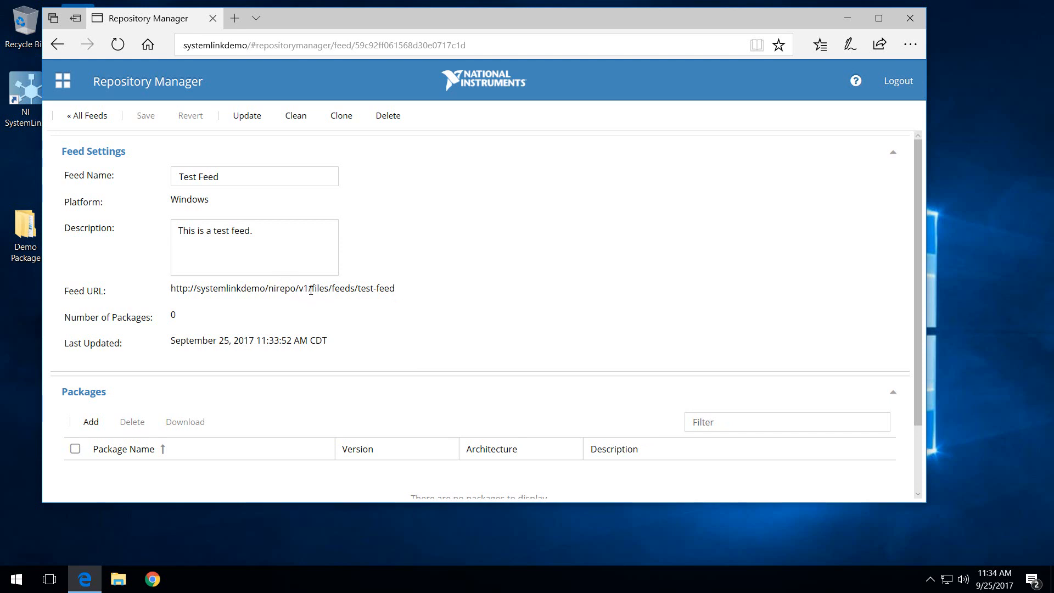
scroll("down", 3)
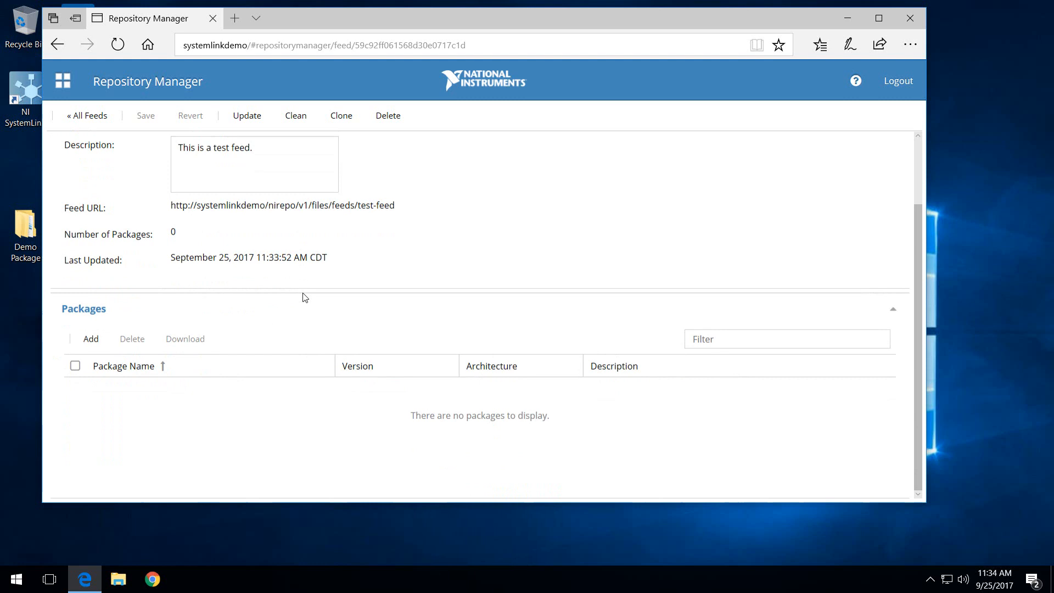
mouse_move(314, 302)
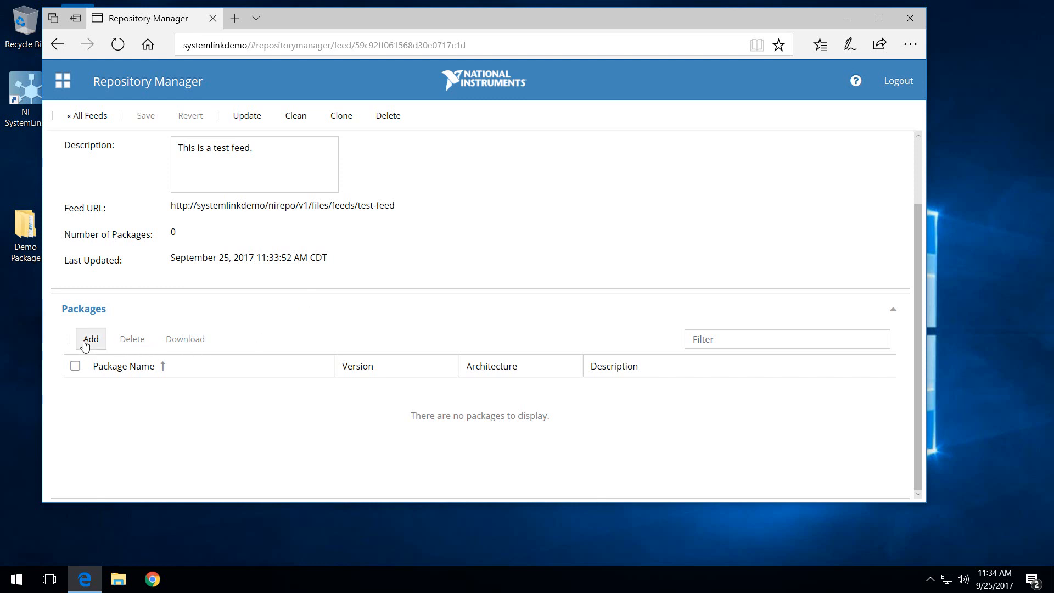
mouse_move(426, 387)
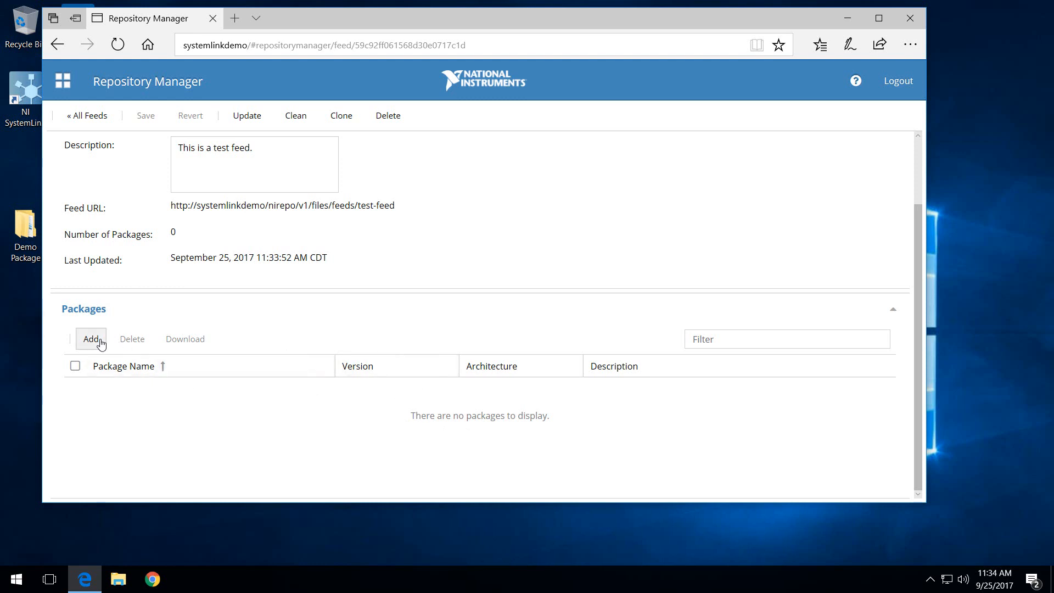
Step: Start adding packages to Test Feed and choose to upload package files from this computer
left_click(91, 338)
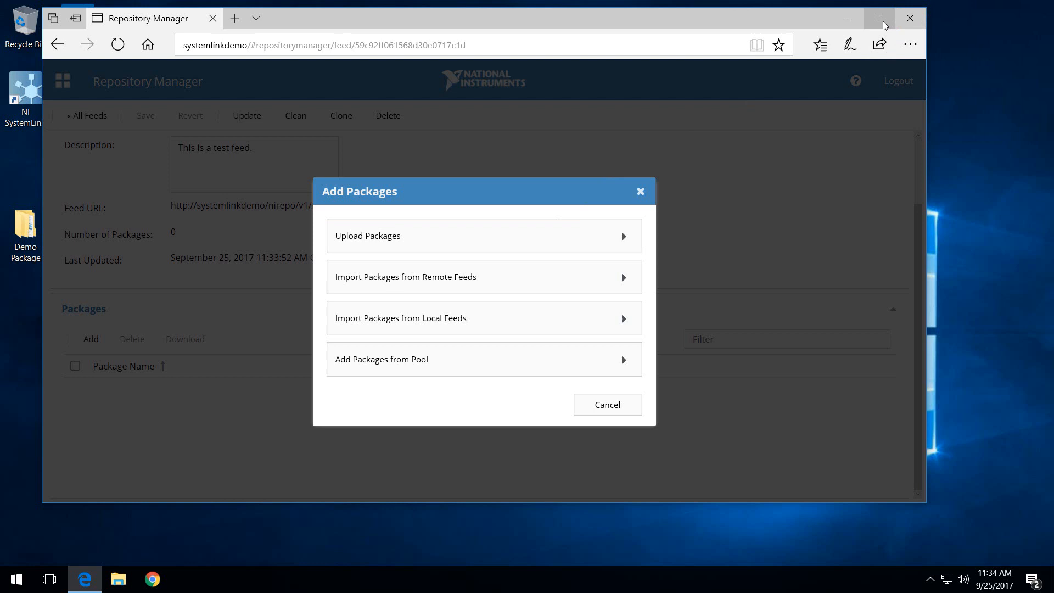
left_click(878, 18)
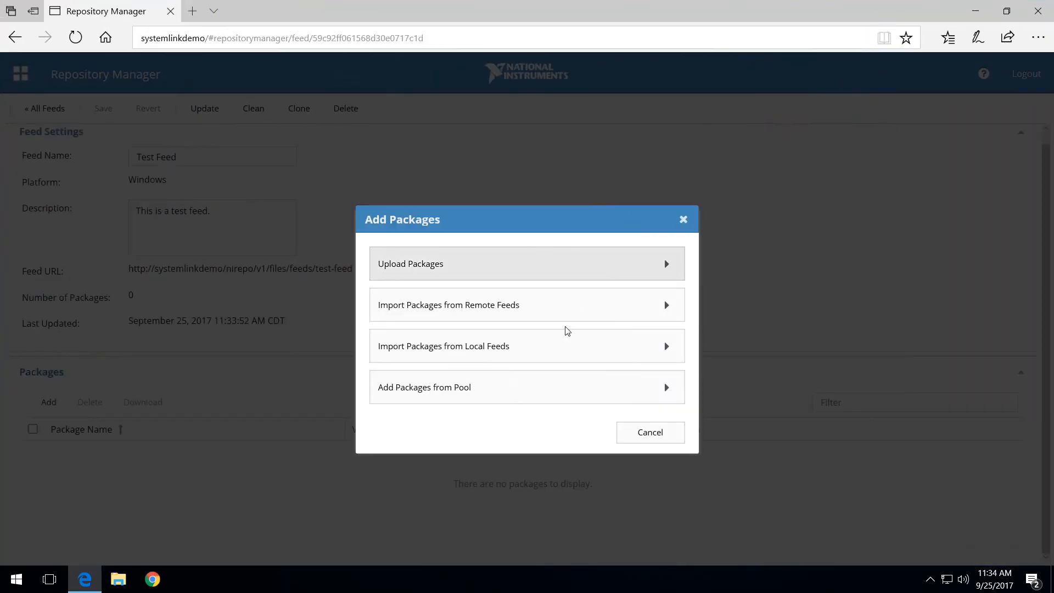
mouse_move(532, 265)
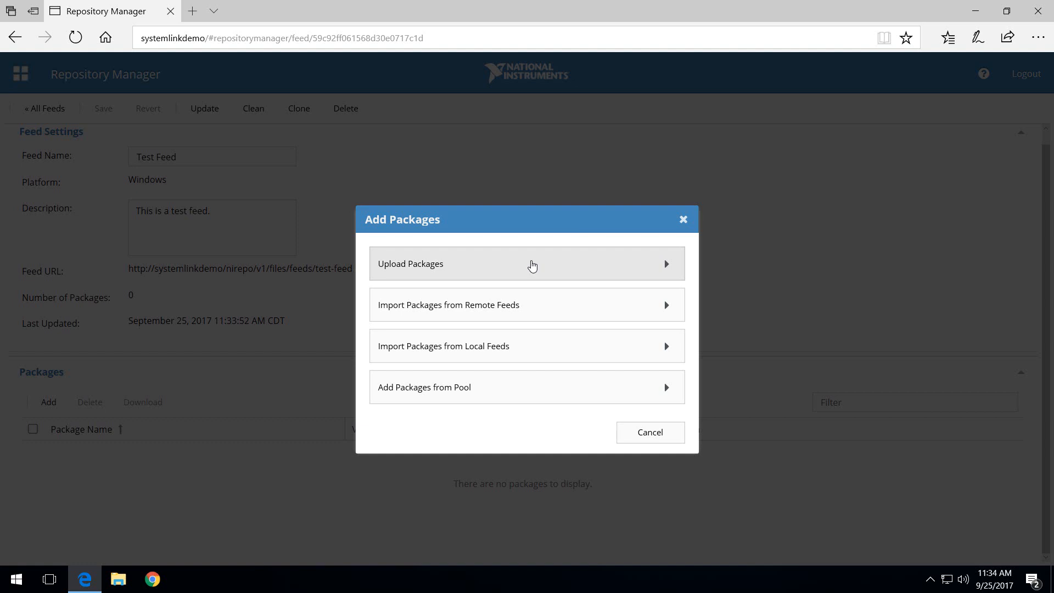
left_click(526, 264)
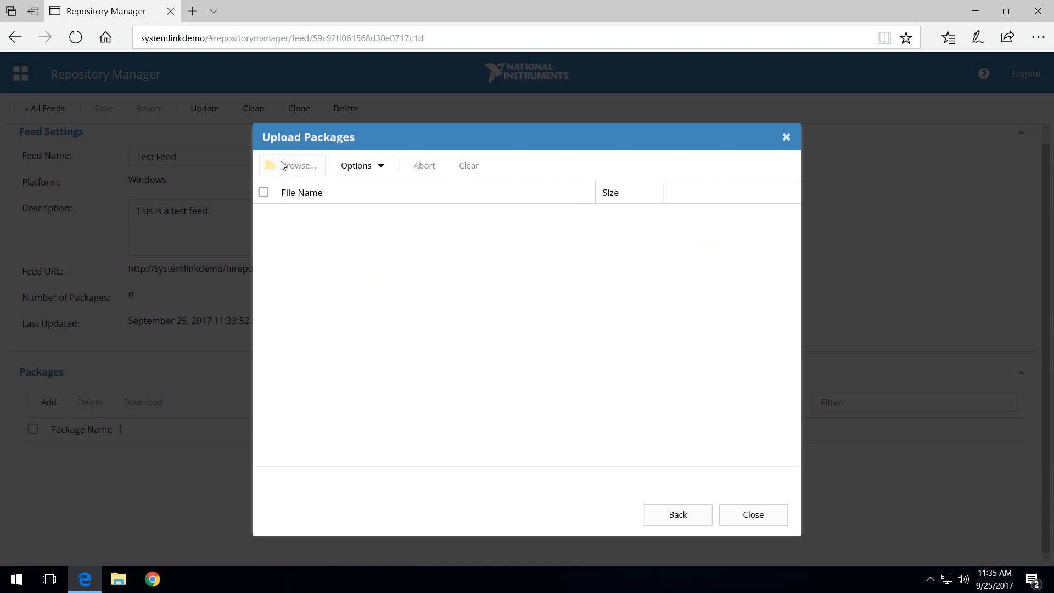
Step: Upload the package-project .nipkg so Test Feed lists package-project 1.0.0-0 for windows_x64
left_click(291, 165)
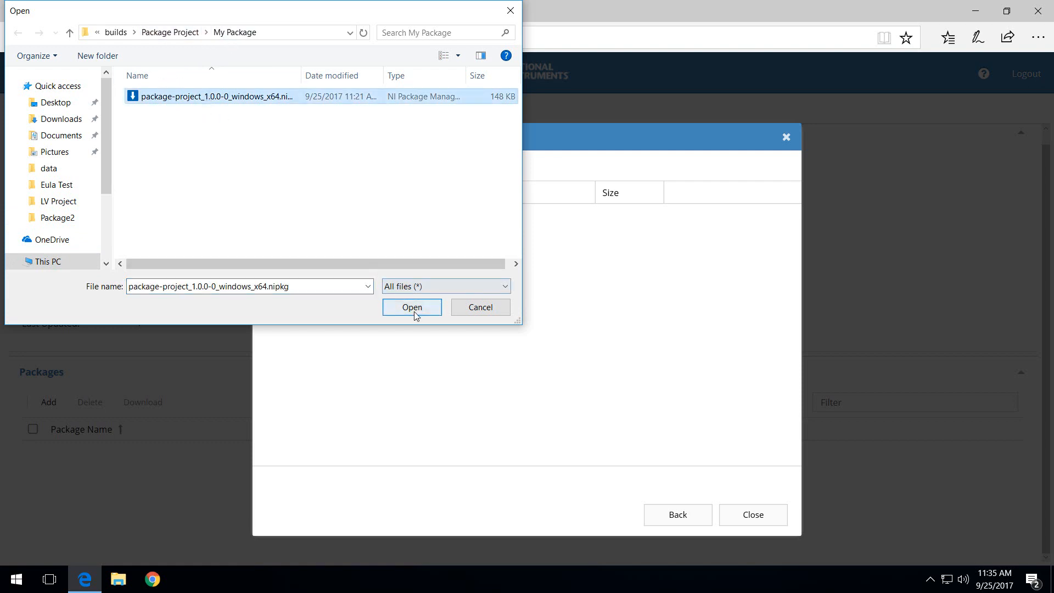
left_click(411, 307)
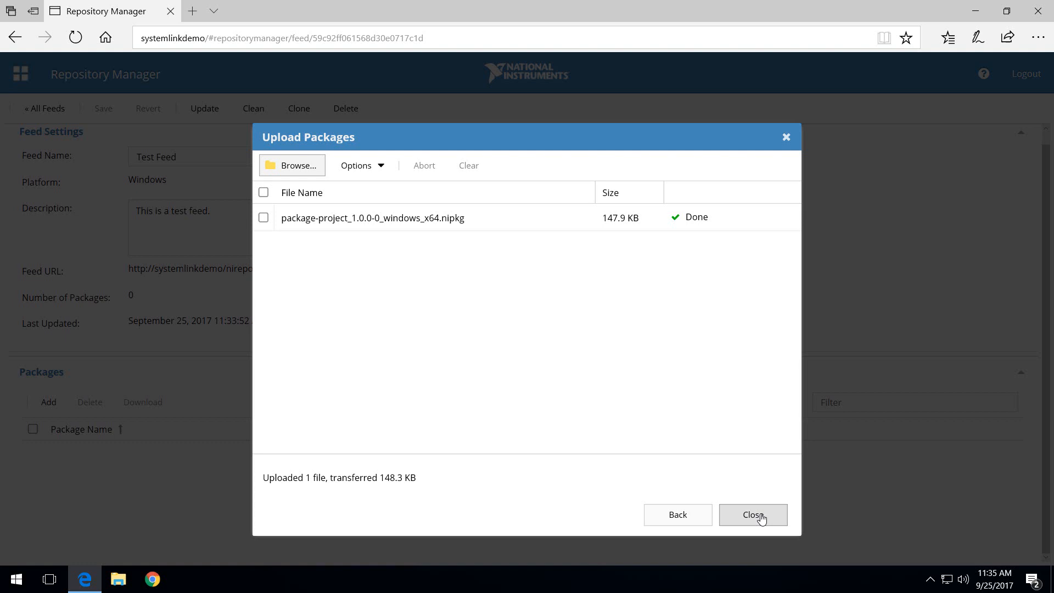
left_click(752, 514)
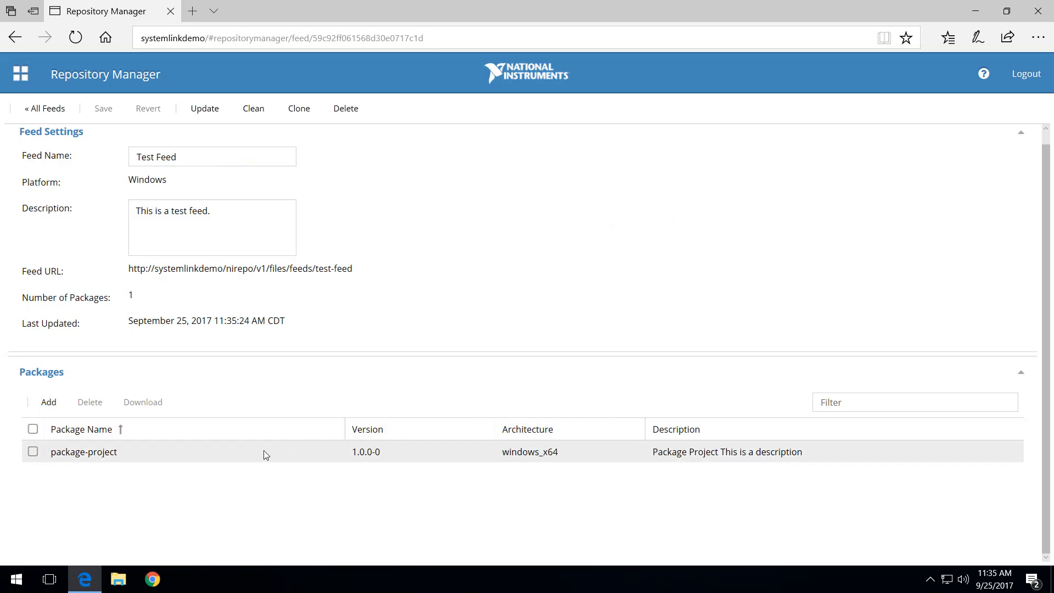
mouse_move(269, 446)
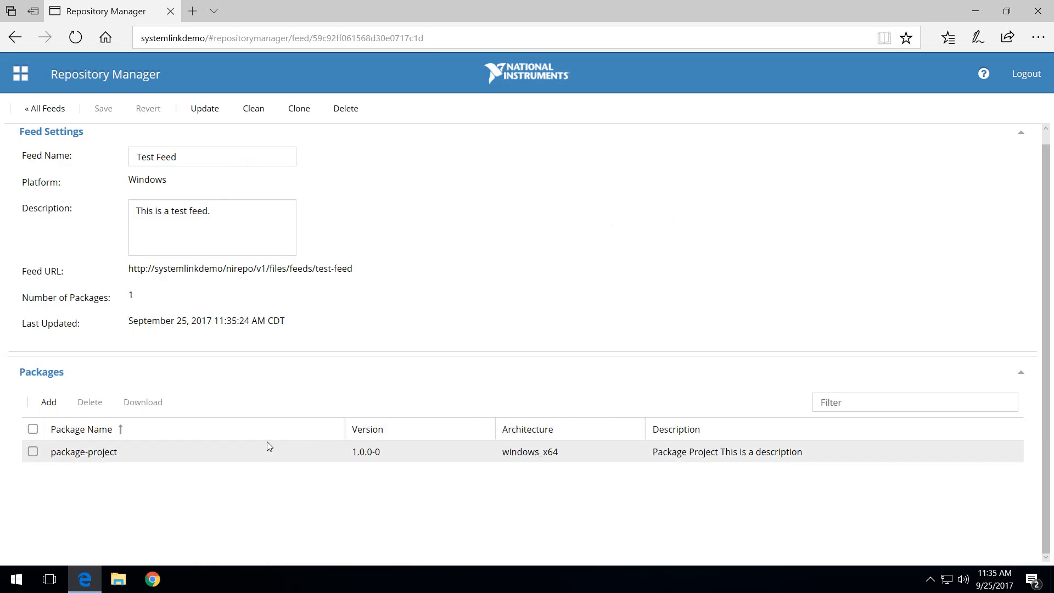